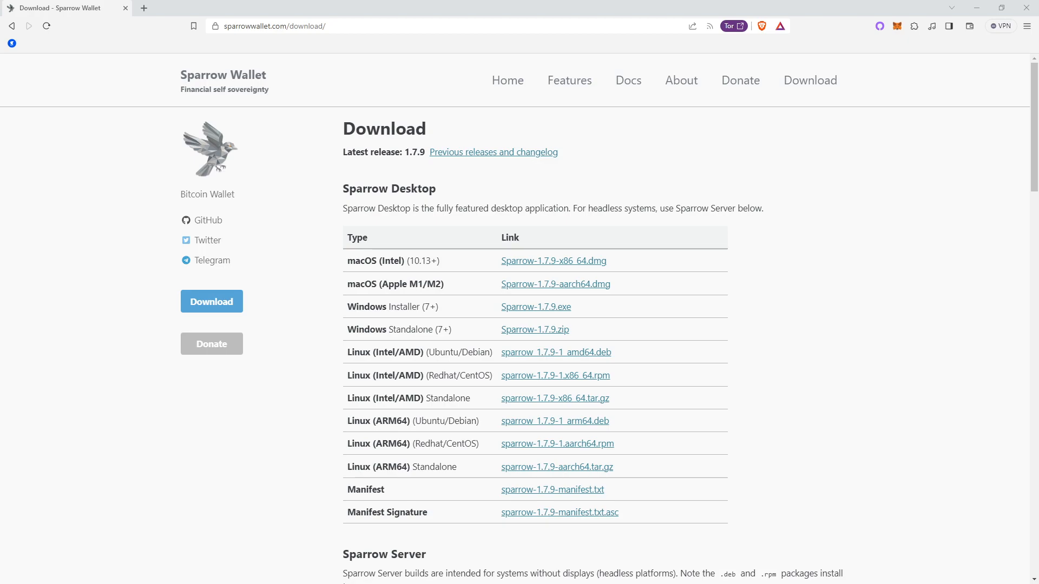
{"action": "mouse_move", "coordinate": [946, 359]}
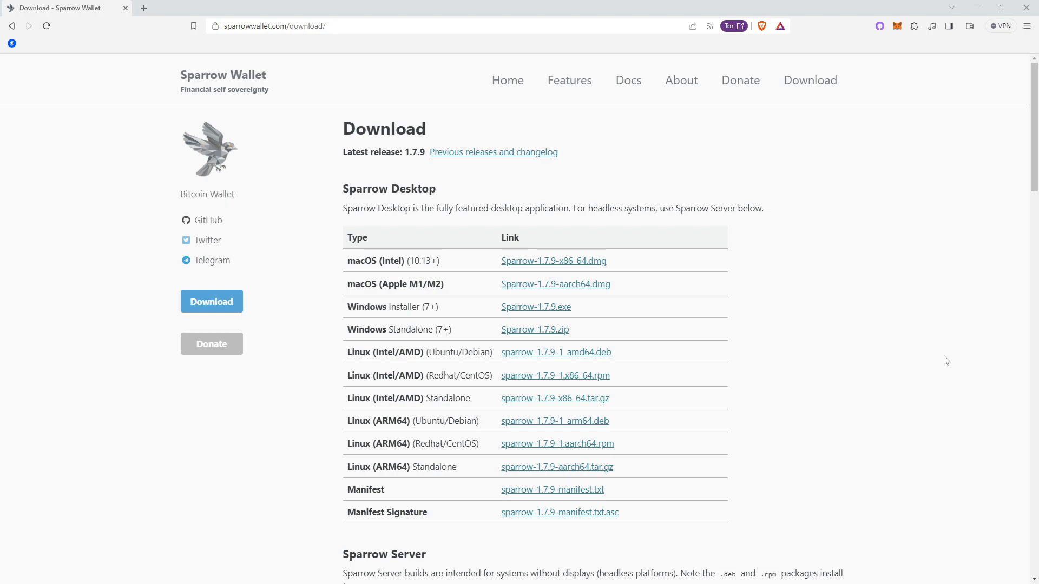
{"action": "mouse_move", "coordinate": [941, 362]}
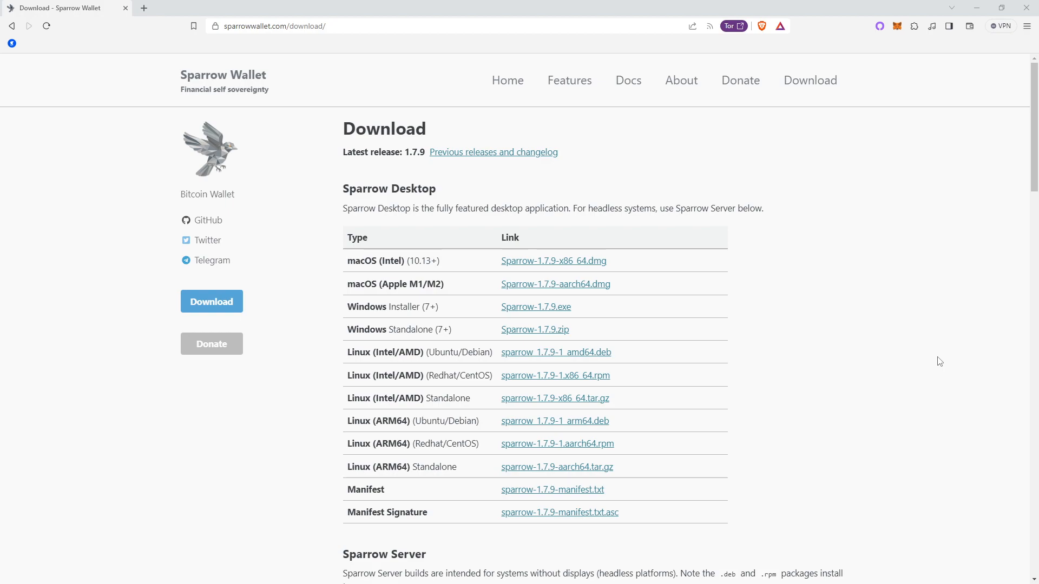
{"action": "mouse_move", "coordinate": [928, 406]}
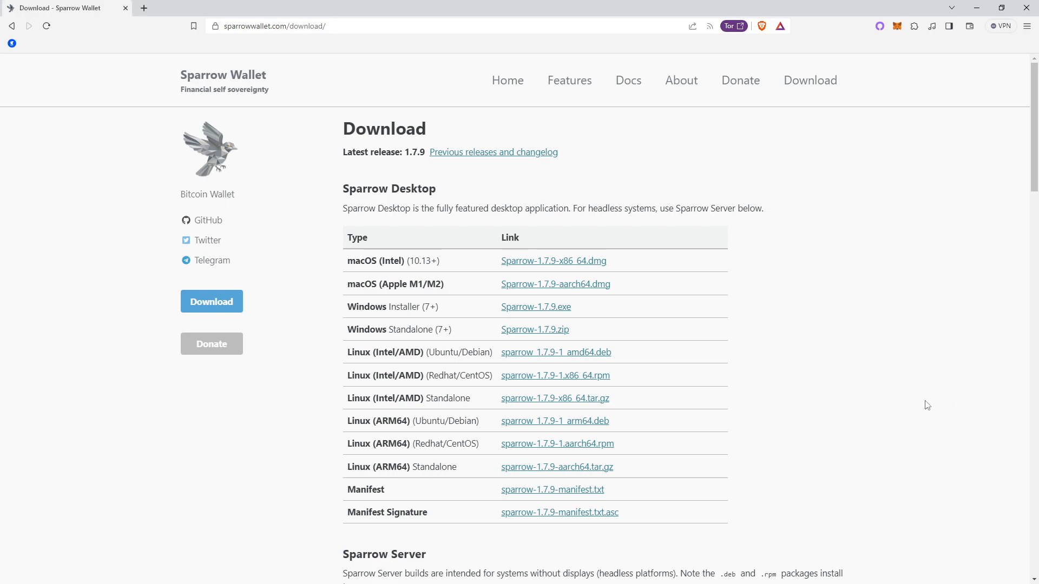
Download the Windows installer Sparrow-1.7.9.exe from the Sparrow Desktop table.
{"action": "scroll", "scroll_direction": "down", "scroll_amount": 3}
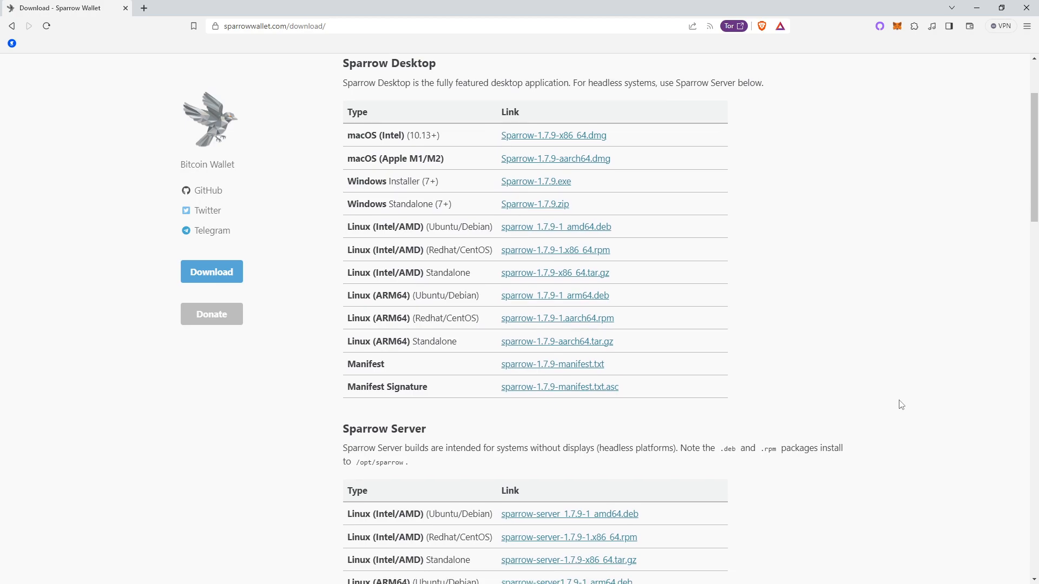
{"action": "scroll", "scroll_direction": "up", "scroll_amount": 3}
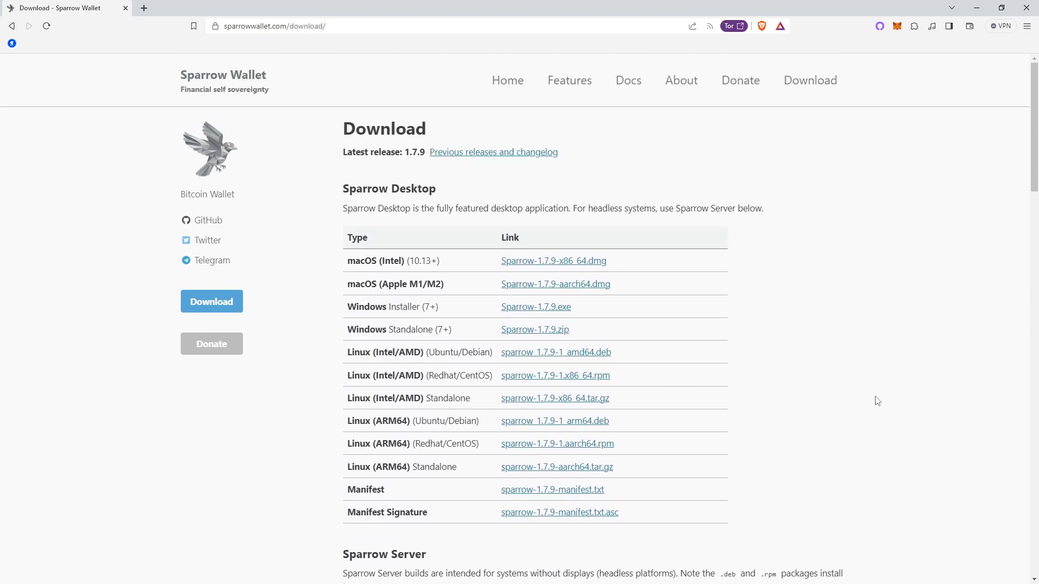
{"action": "mouse_move", "coordinate": [878, 388]}
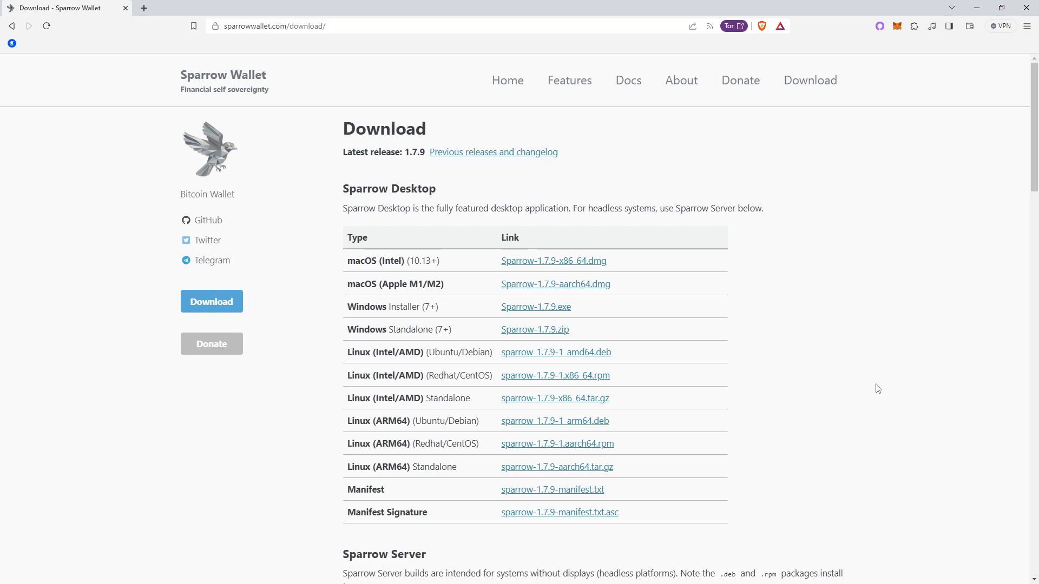
{"action": "scroll", "scroll_direction": "down", "scroll_amount": 3}
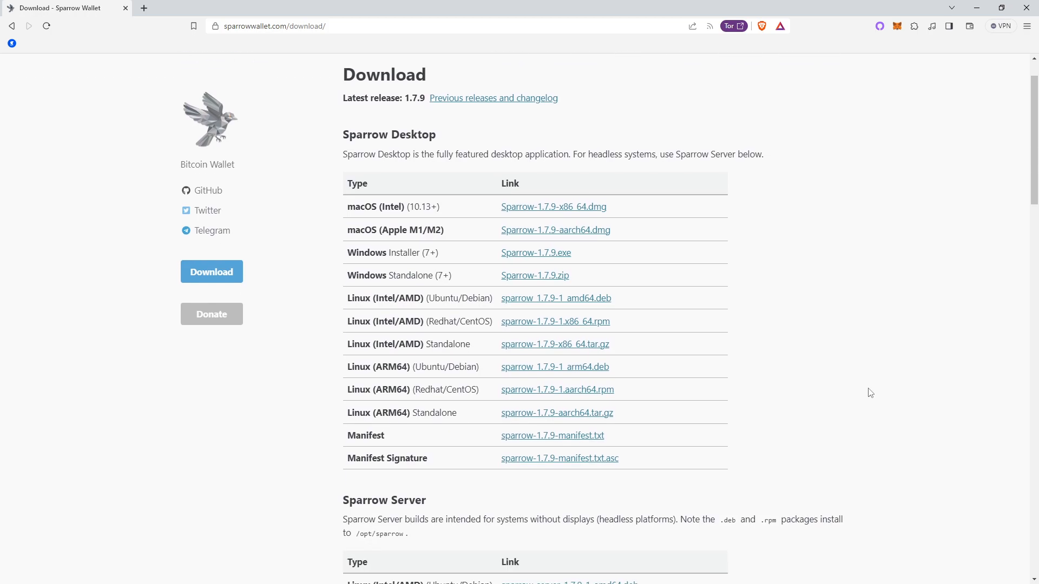
{"action": "mouse_move", "coordinate": [864, 389]}
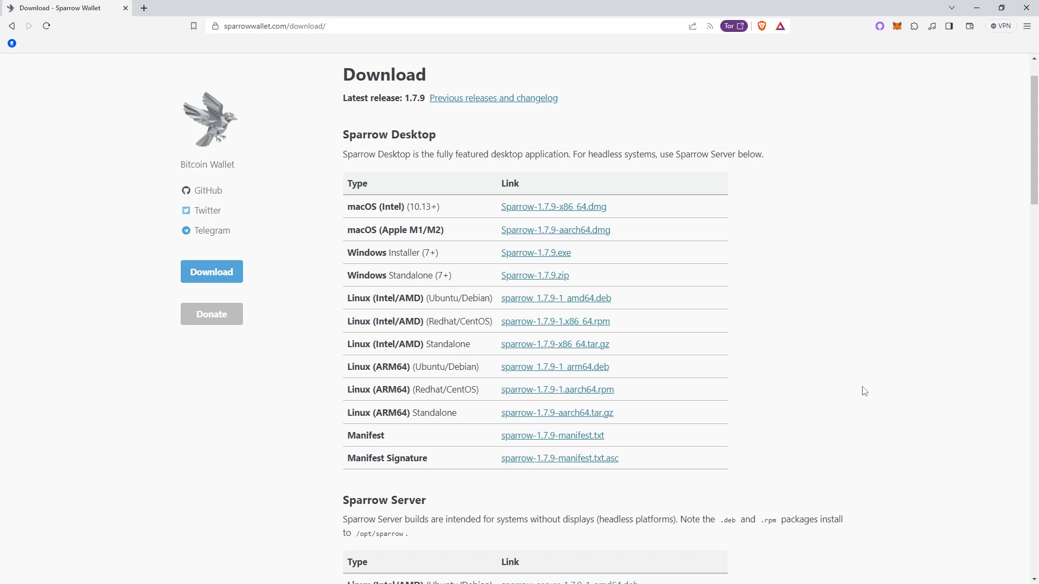
{"action": "mouse_move", "coordinate": [859, 405]}
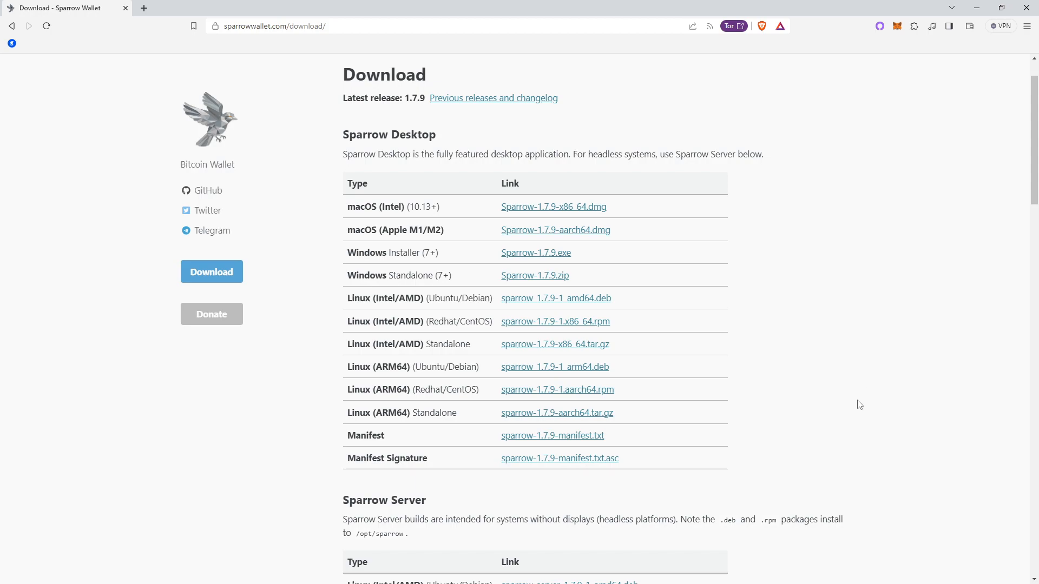
{"action": "scroll", "scroll_direction": "down", "scroll_amount": 3}
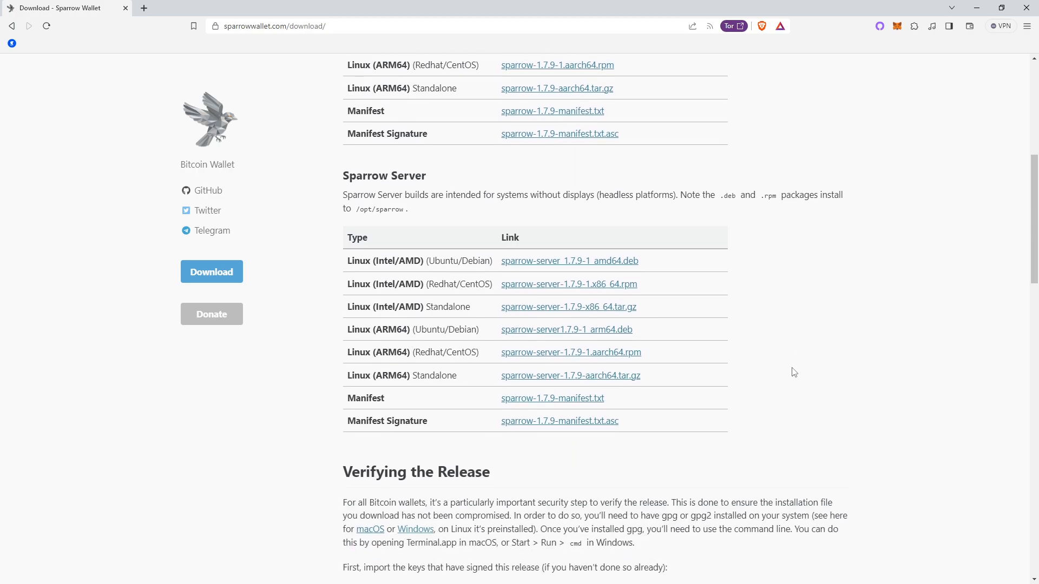
{"action": "mouse_move", "coordinate": [777, 378]}
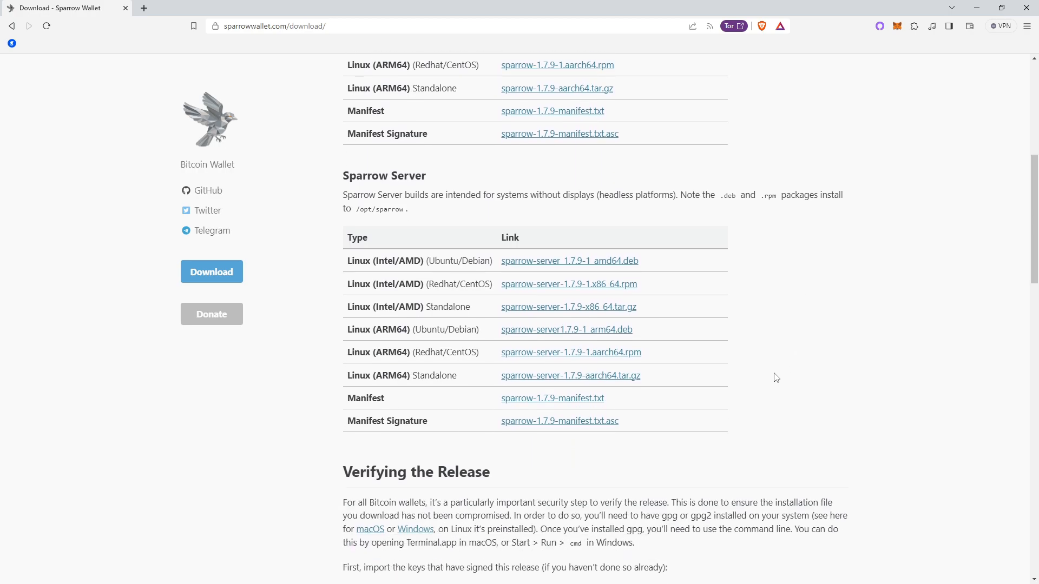
{"action": "scroll", "scroll_direction": "down", "scroll_amount": 3}
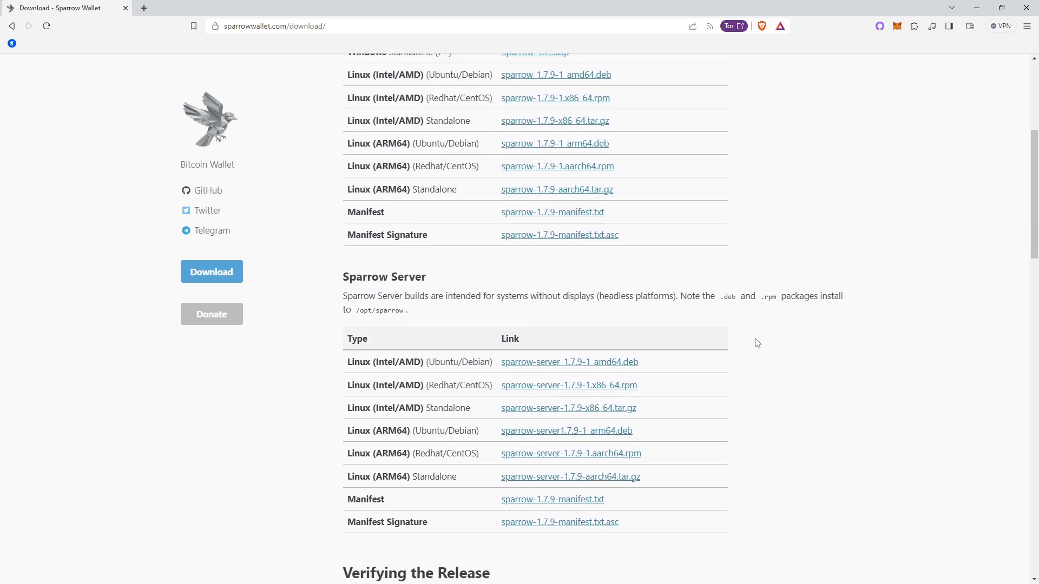
{"action": "scroll", "scroll_direction": "up", "scroll_amount": 3}
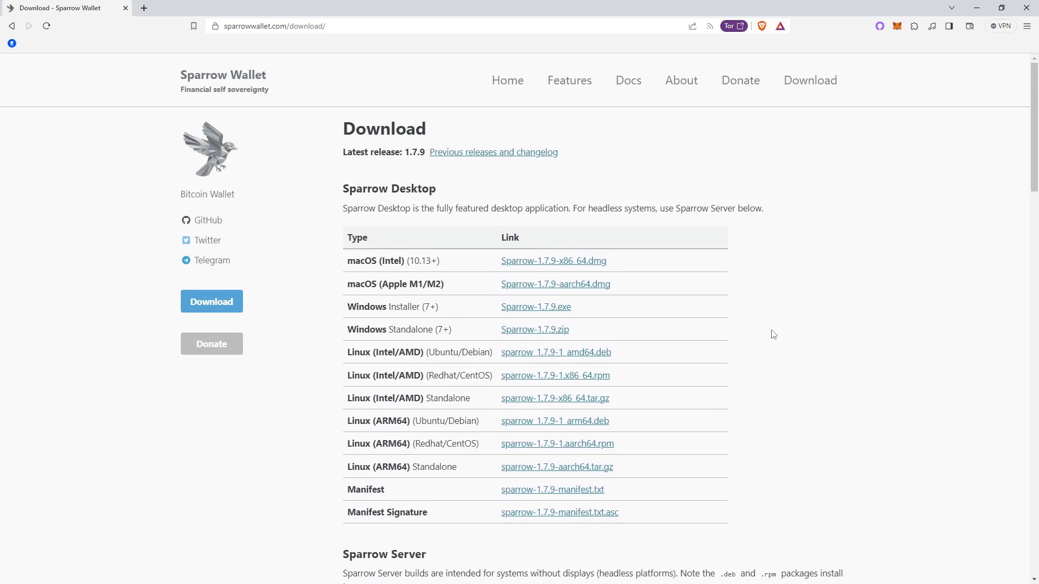
{"action": "mouse_move", "coordinate": [776, 331]}
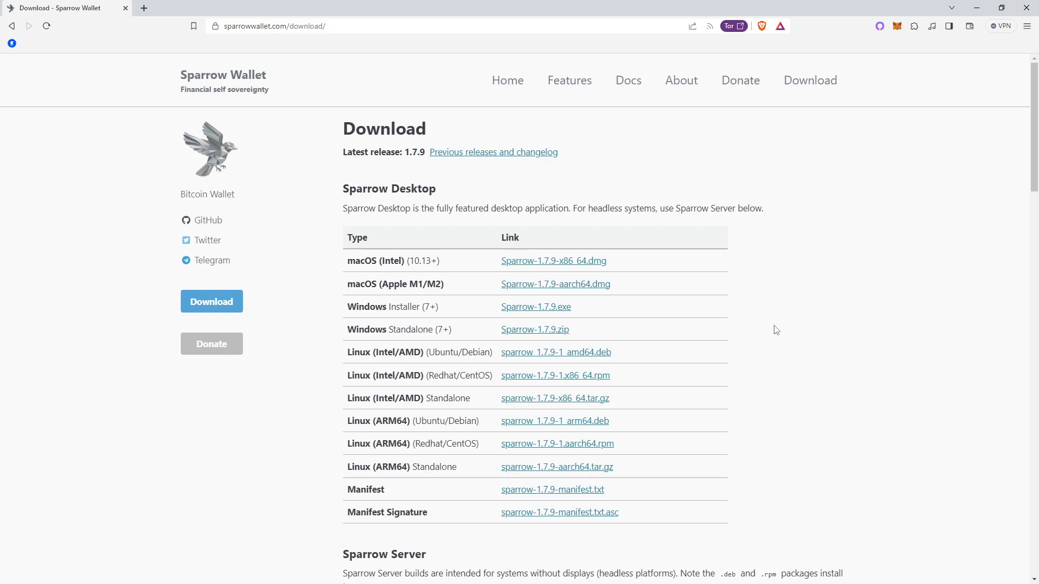
{"action": "mouse_move", "coordinate": [787, 371]}
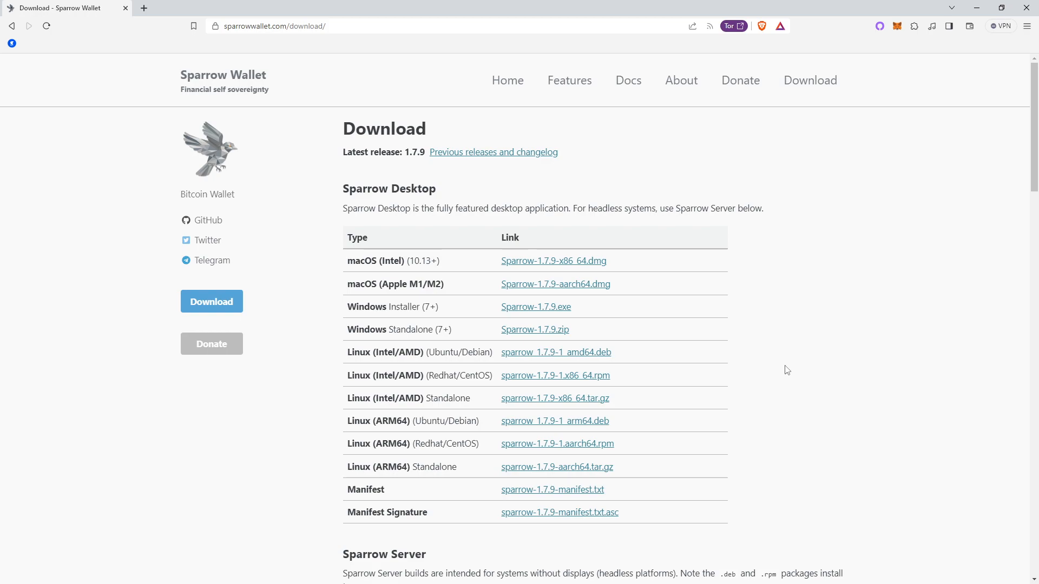
{"action": "mouse_move", "coordinate": [758, 372]}
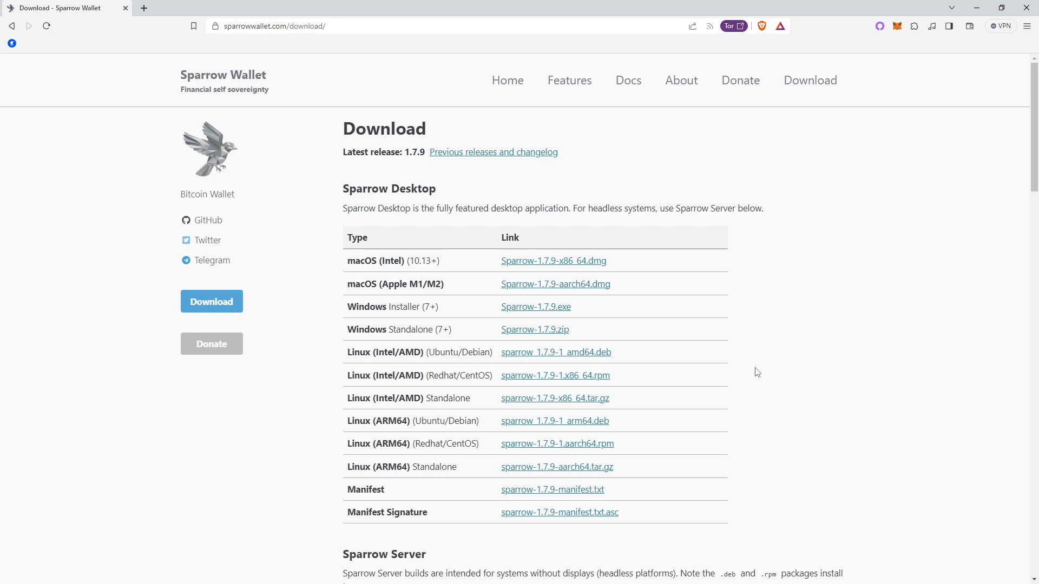
{"action": "mouse_move", "coordinate": [757, 365]}
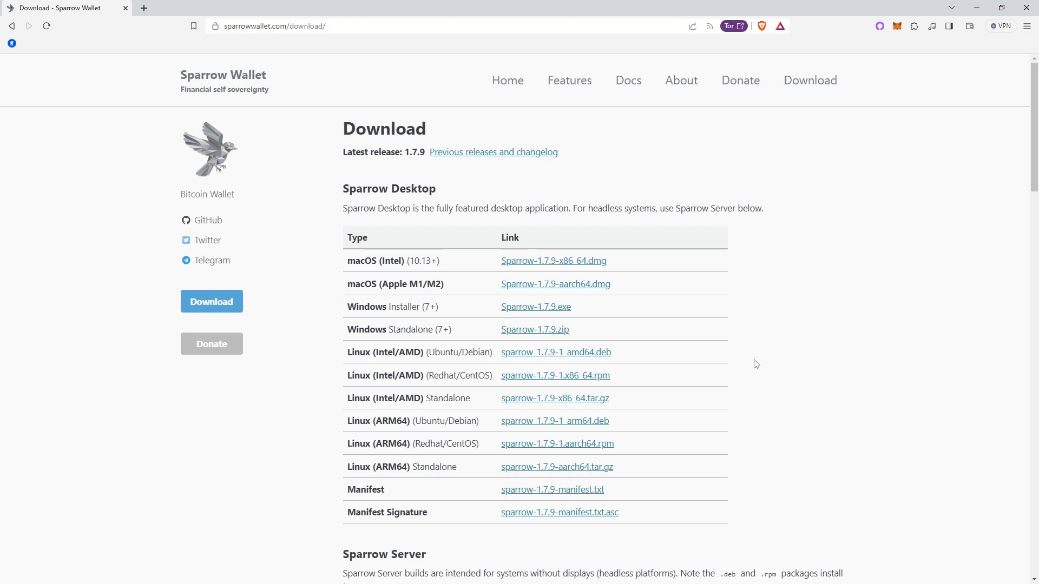
{"action": "scroll", "scroll_direction": "down", "scroll_amount": 3}
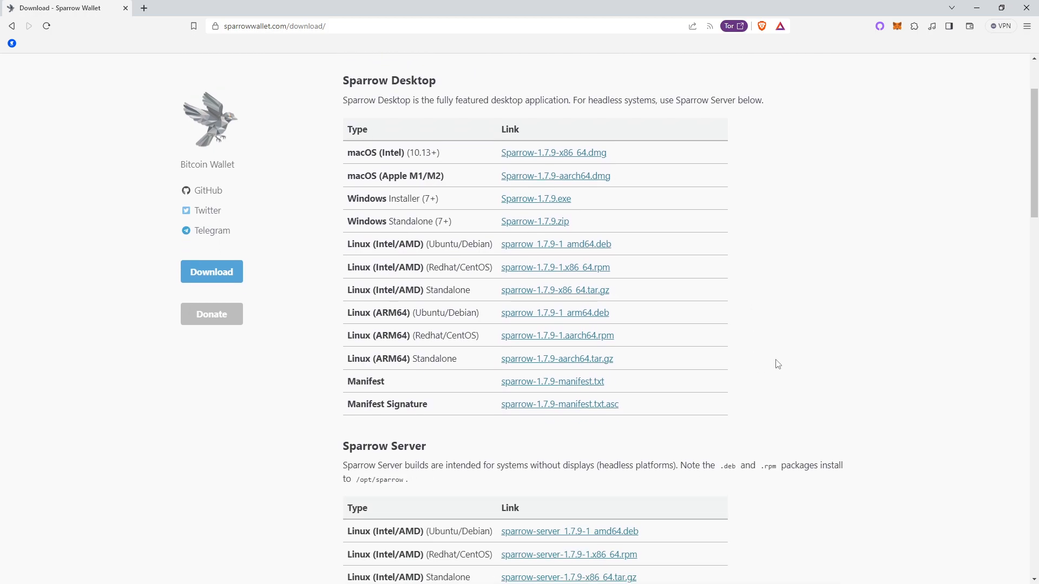
{"action": "mouse_move", "coordinate": [849, 383]}
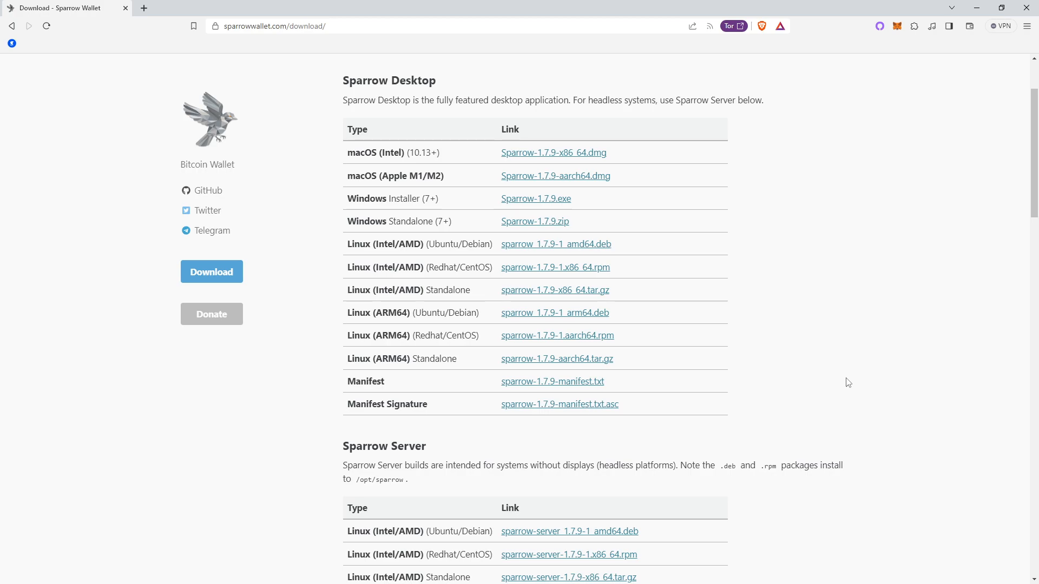
{"action": "mouse_move", "coordinate": [842, 376]}
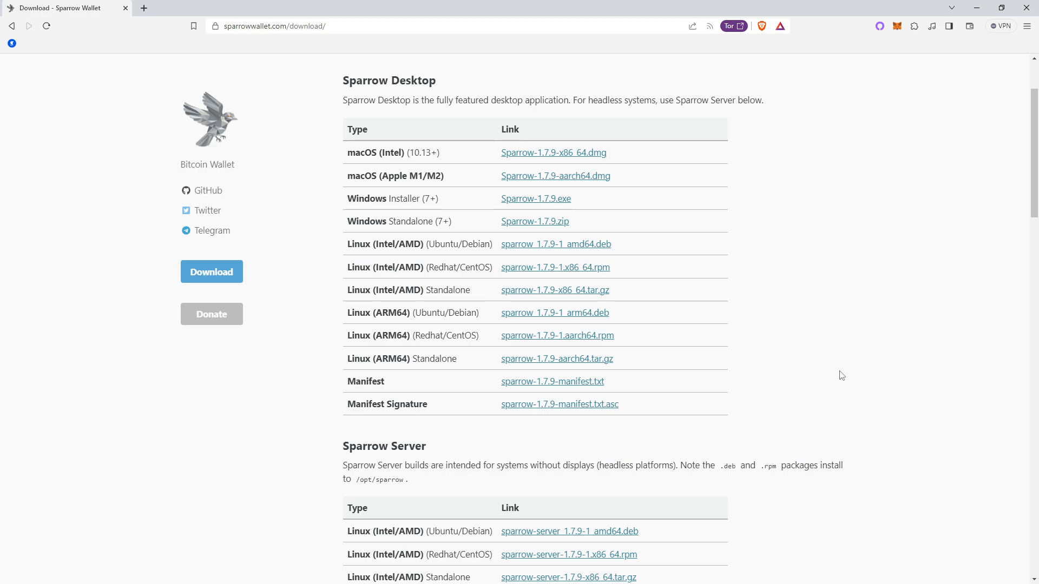
{"action": "mouse_move", "coordinate": [826, 390]}
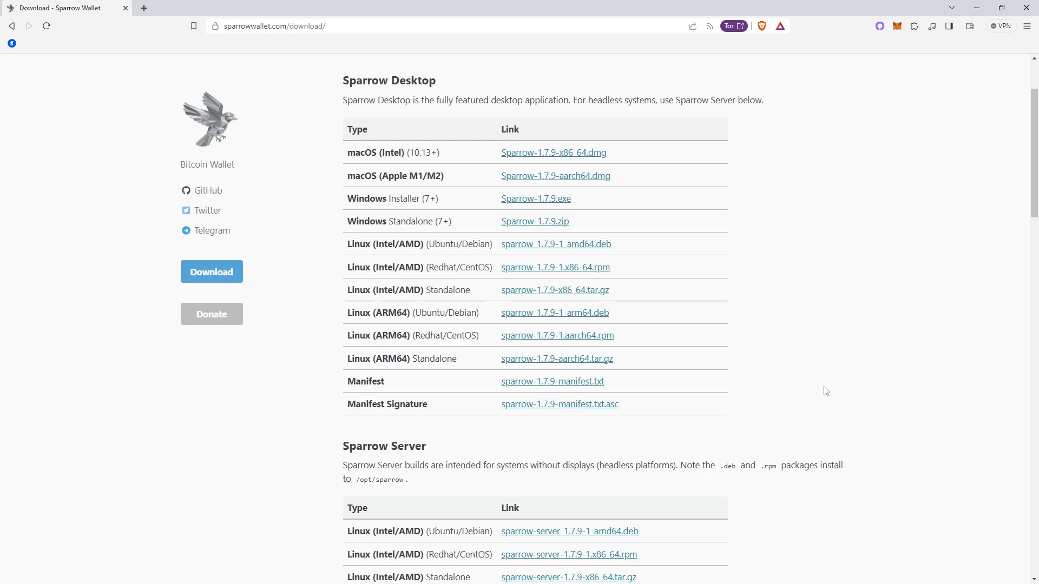
{"action": "mouse_move", "coordinate": [818, 371]}
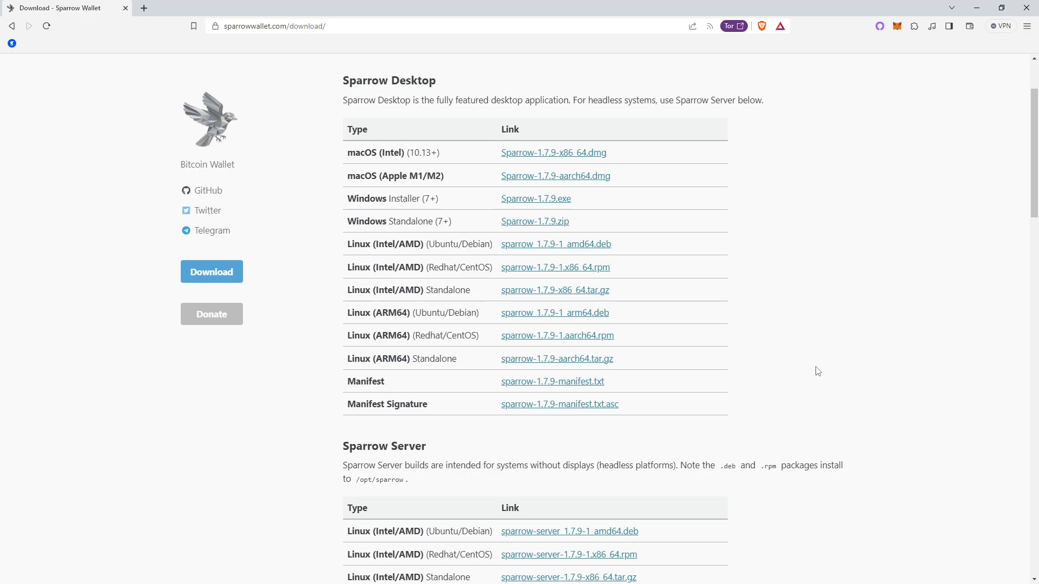
{"action": "mouse_move", "coordinate": [967, 378]}
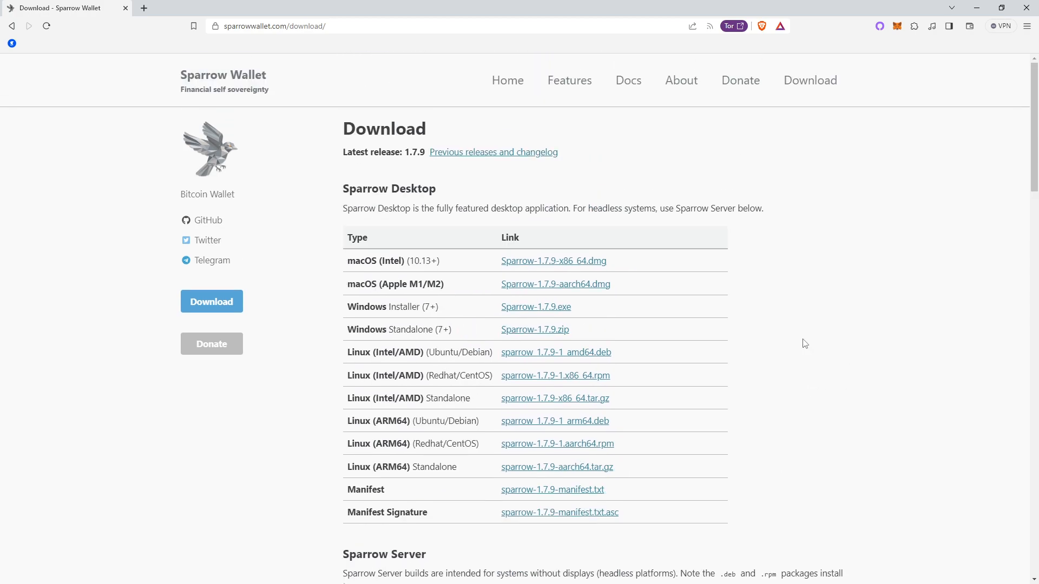
{"action": "mouse_move", "coordinate": [741, 299]}
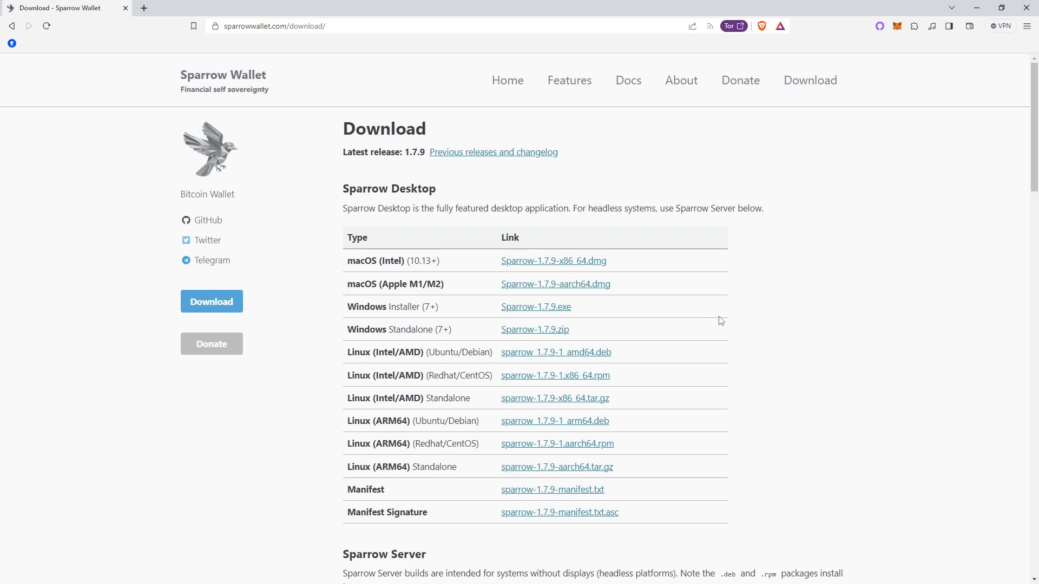
{"action": "mouse_move", "coordinate": [643, 330]}
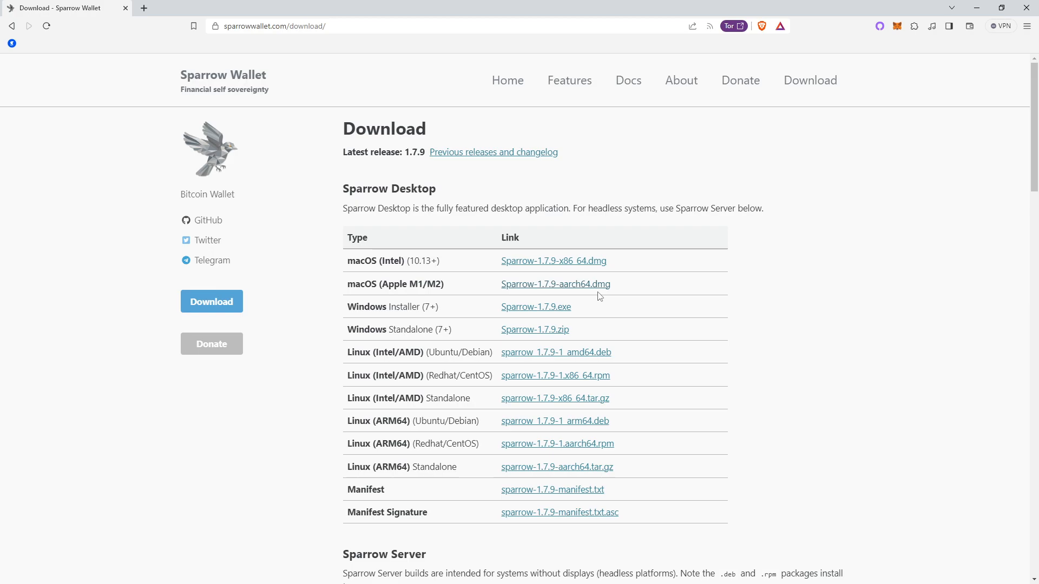
{"action": "mouse_move", "coordinate": [536, 329]}
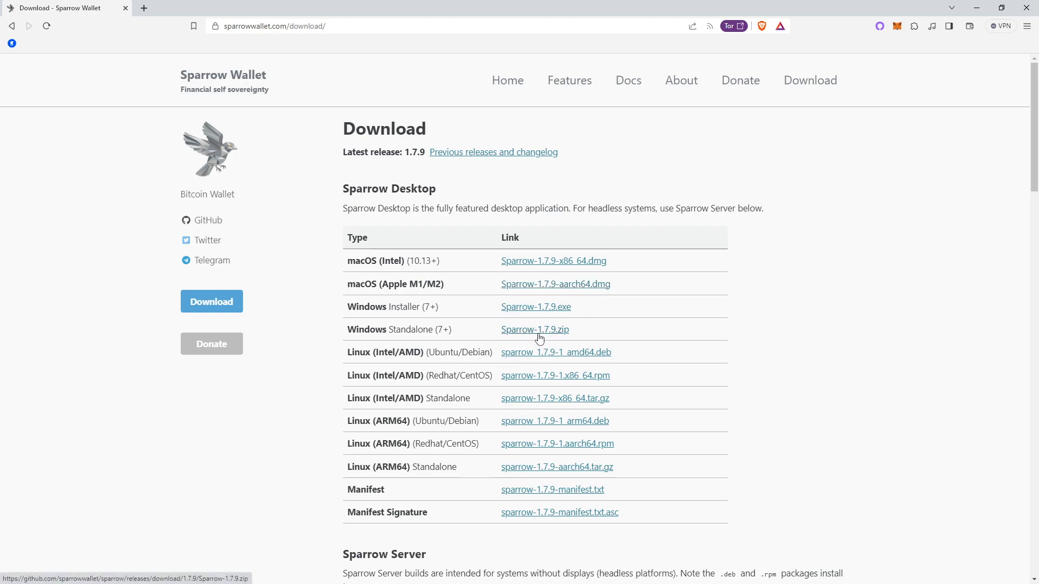
{"action": "scroll", "scroll_direction": "down", "scroll_amount": 3}
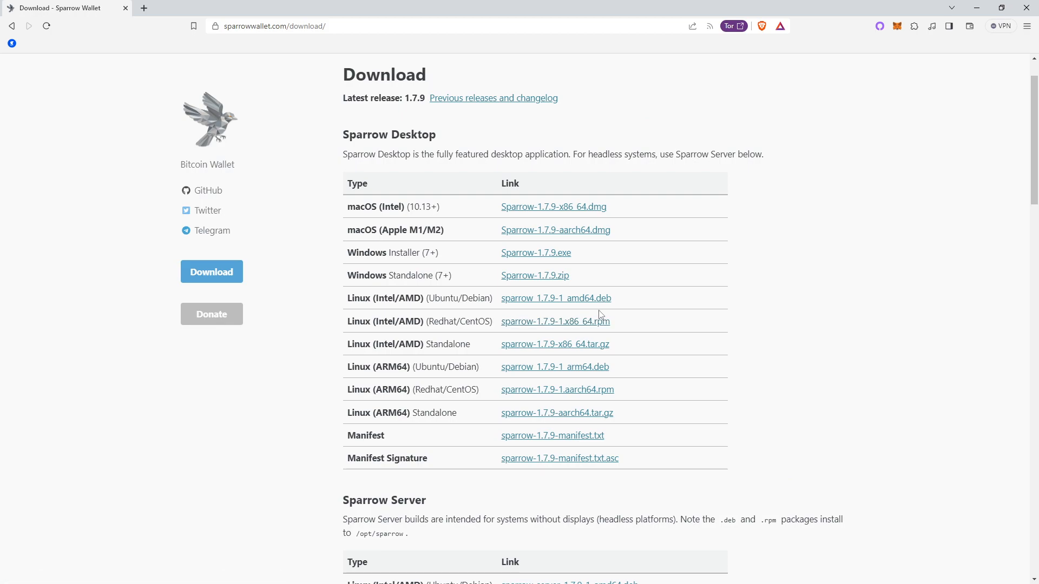
{"action": "mouse_move", "coordinate": [555, 298]}
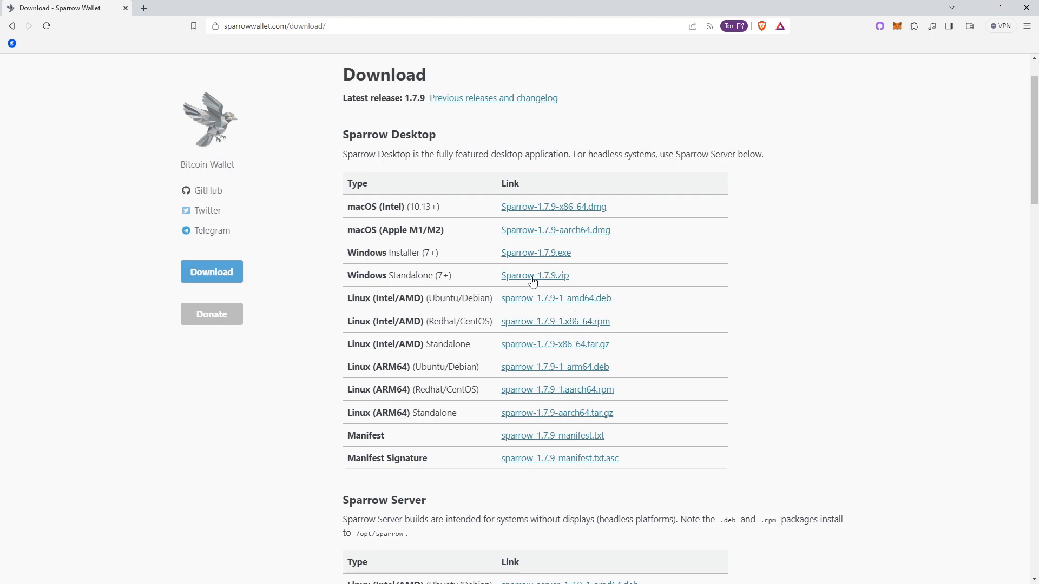
{"action": "left_click", "coordinate": [535, 252]}
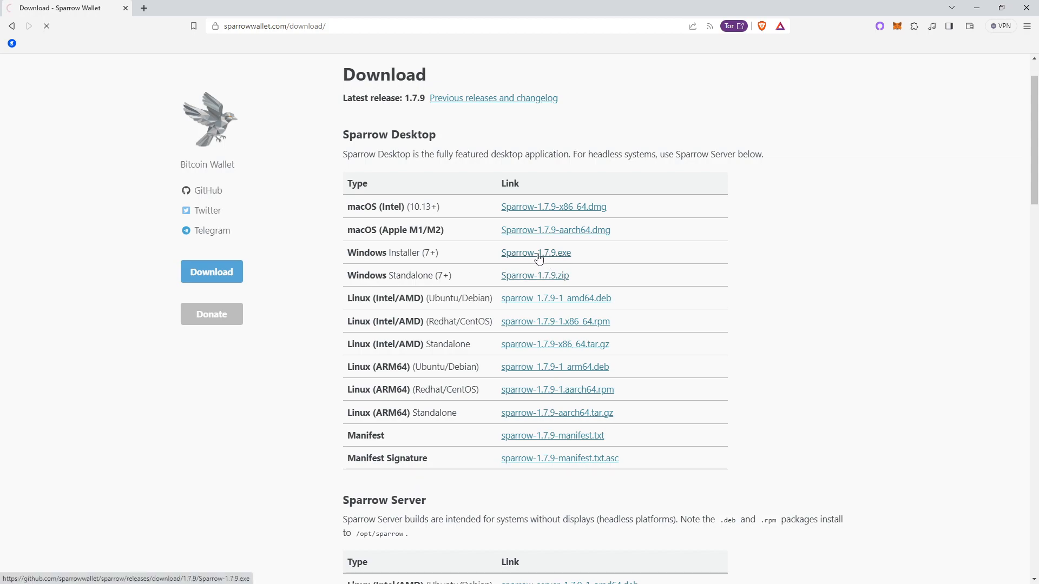
Launch the downloaded installer and dismiss the 'Windows protected your PC' SmartScreen warning.
{"action": "left_click", "coordinate": [536, 253]}
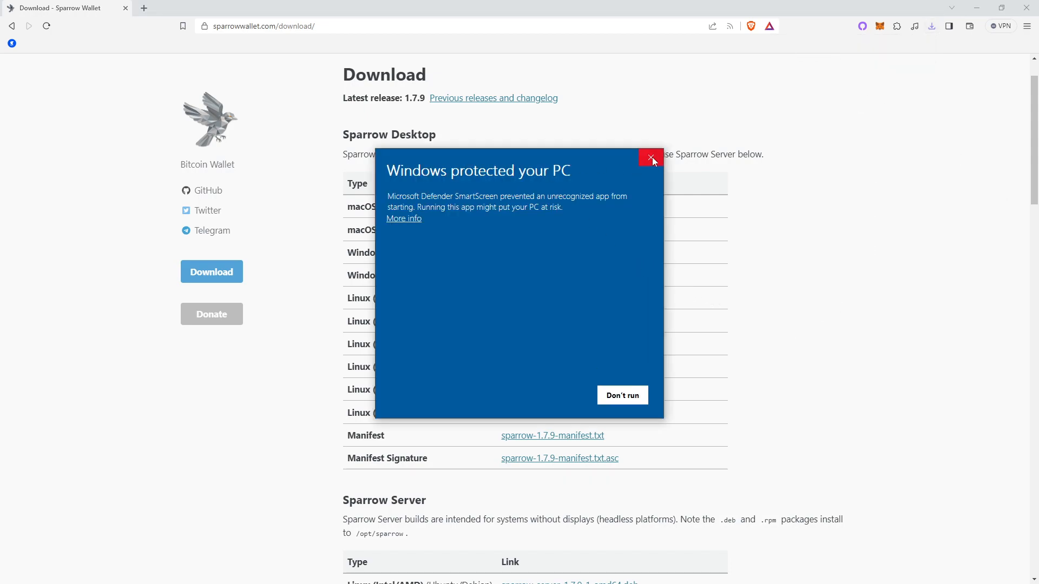
{"action": "mouse_move", "coordinate": [486, 203]}
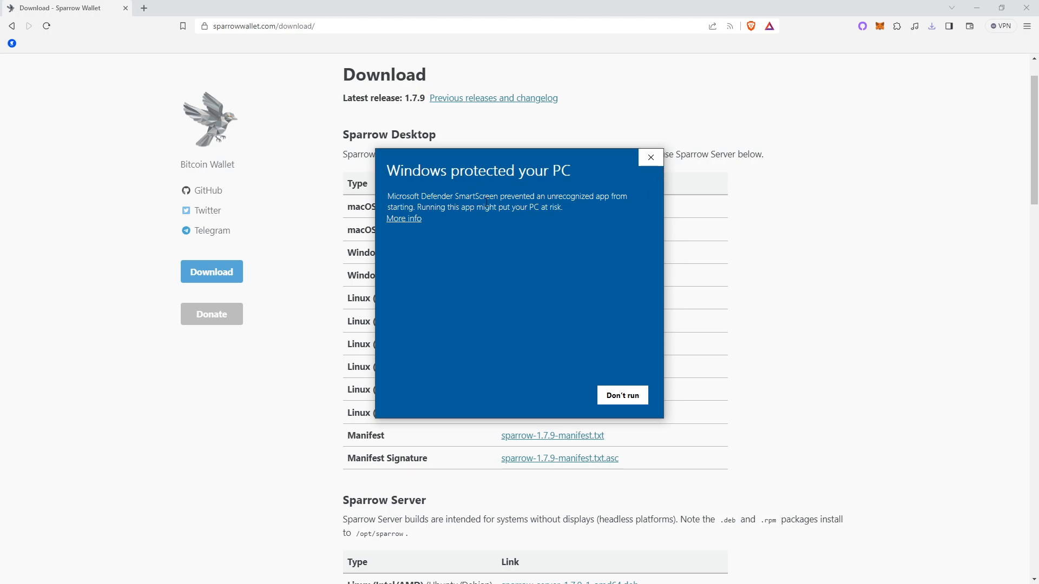
{"action": "mouse_move", "coordinate": [660, 370]}
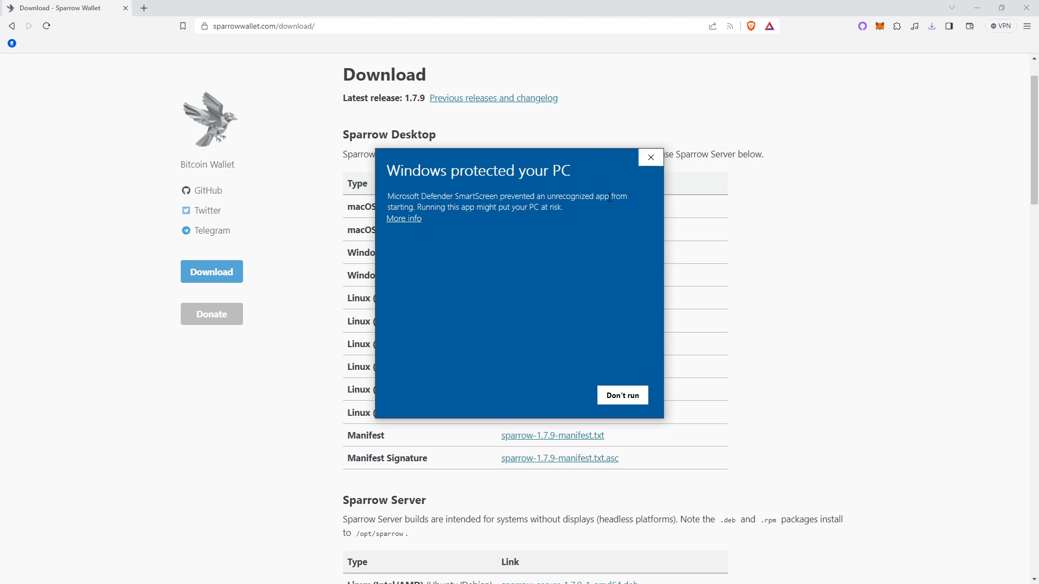
{"action": "mouse_move", "coordinate": [869, 255]}
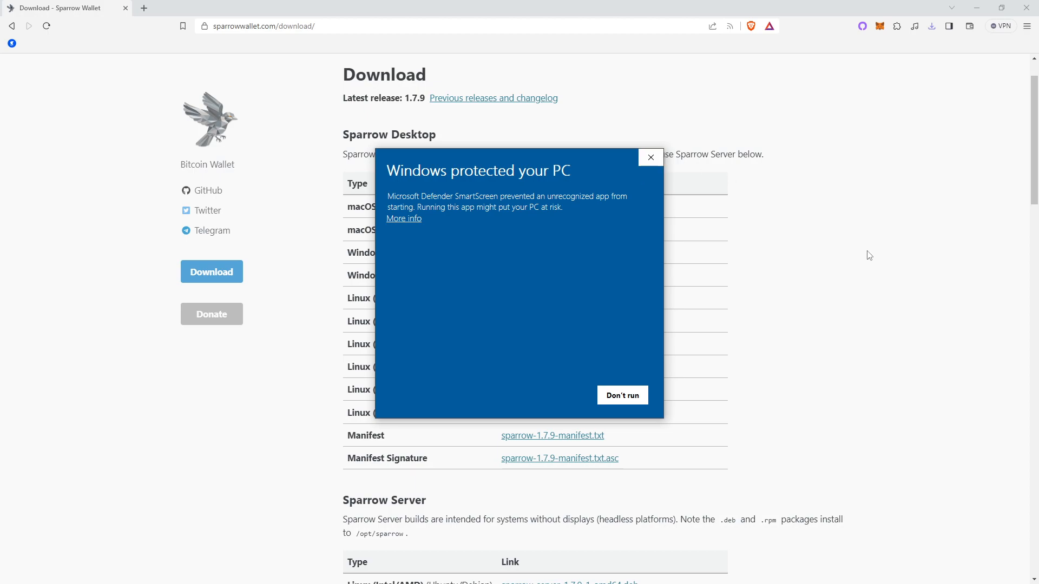
{"action": "scroll", "scroll_direction": "down", "scroll_amount": 3}
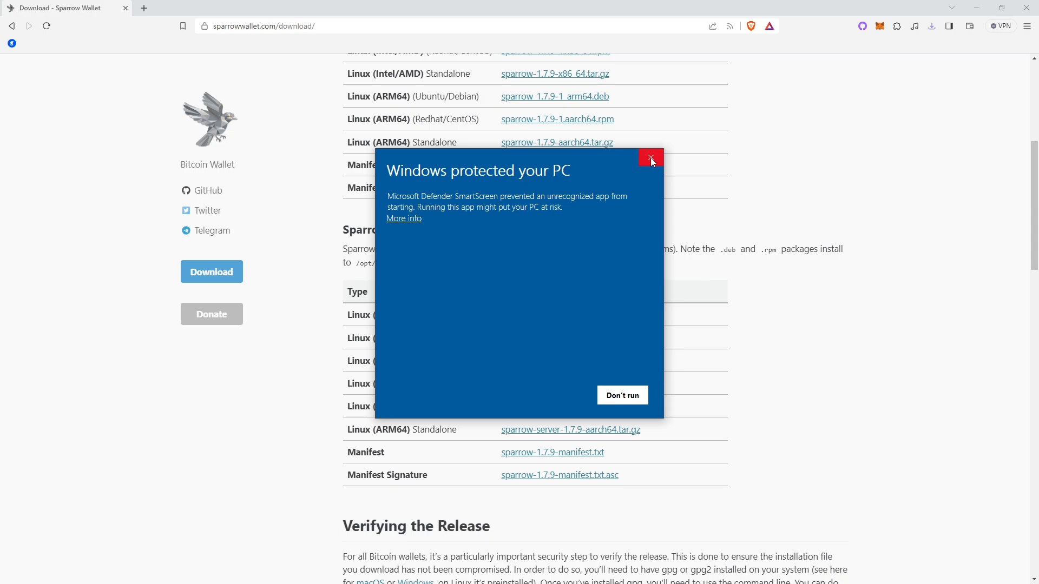
{"action": "mouse_move", "coordinate": [651, 158]}
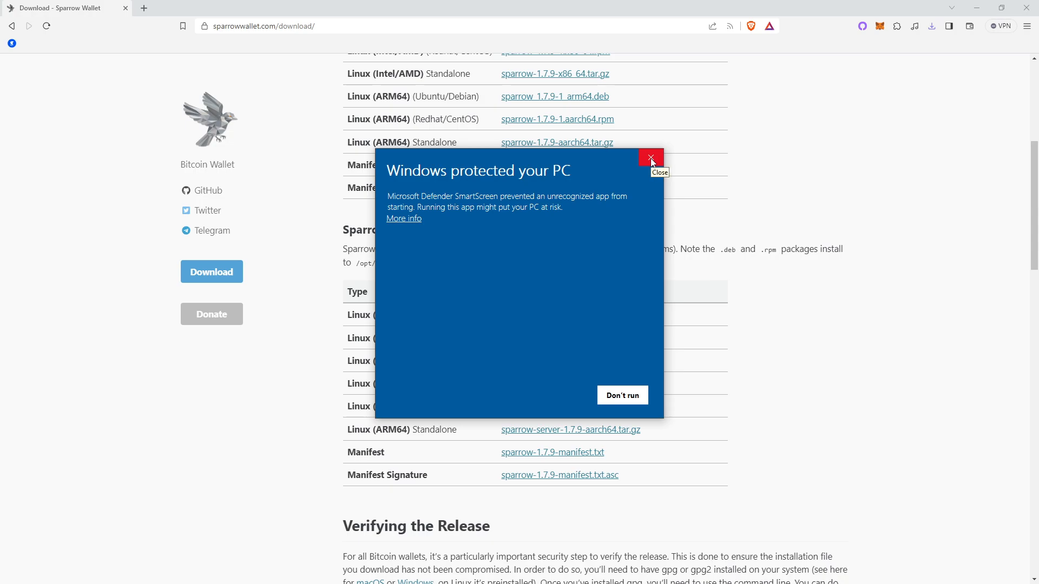
{"action": "left_click", "coordinate": [651, 158]}
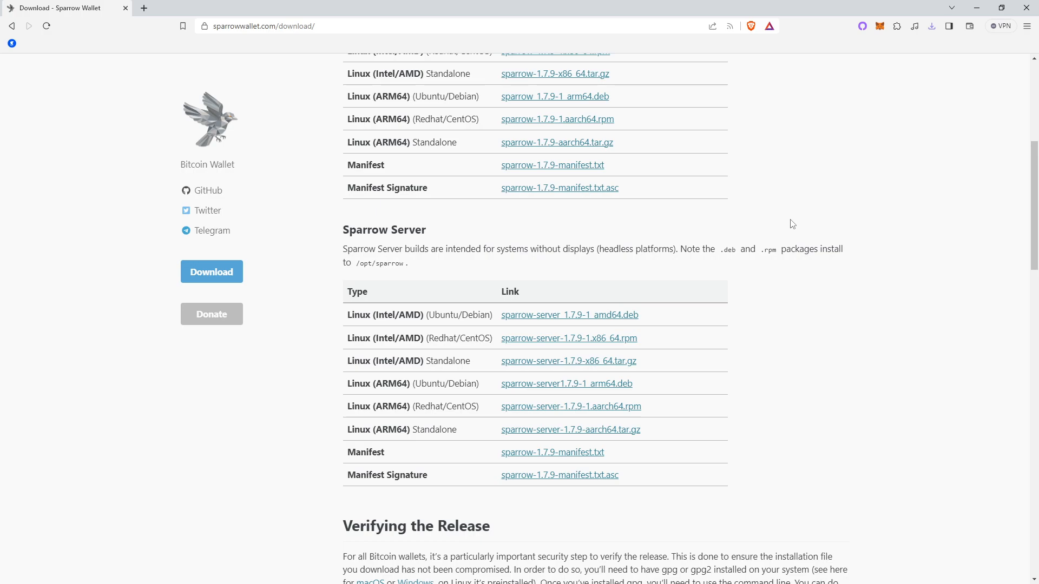
{"action": "mouse_move", "coordinate": [798, 221]}
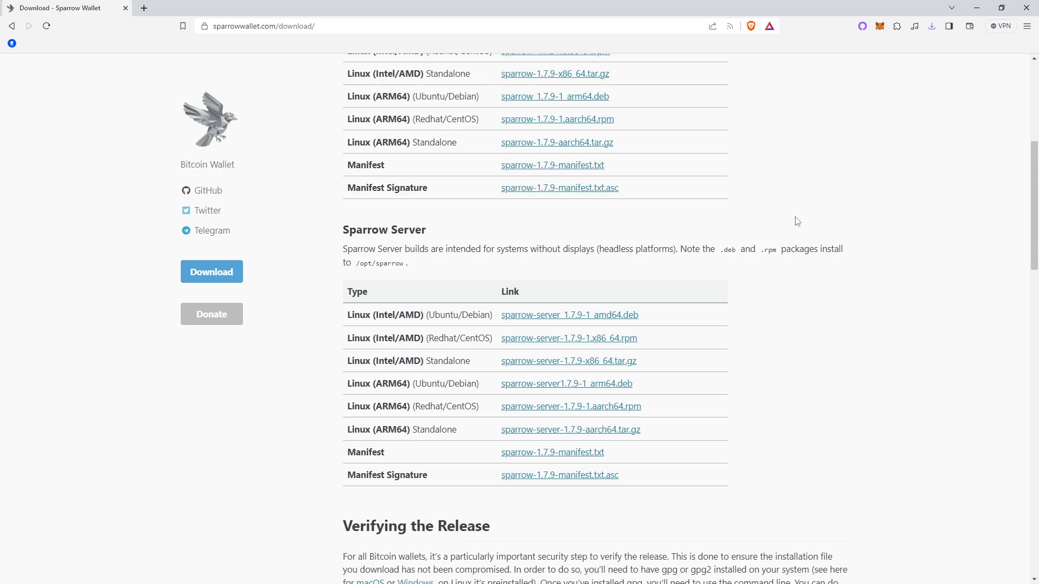
{"action": "mouse_move", "coordinate": [789, 216]}
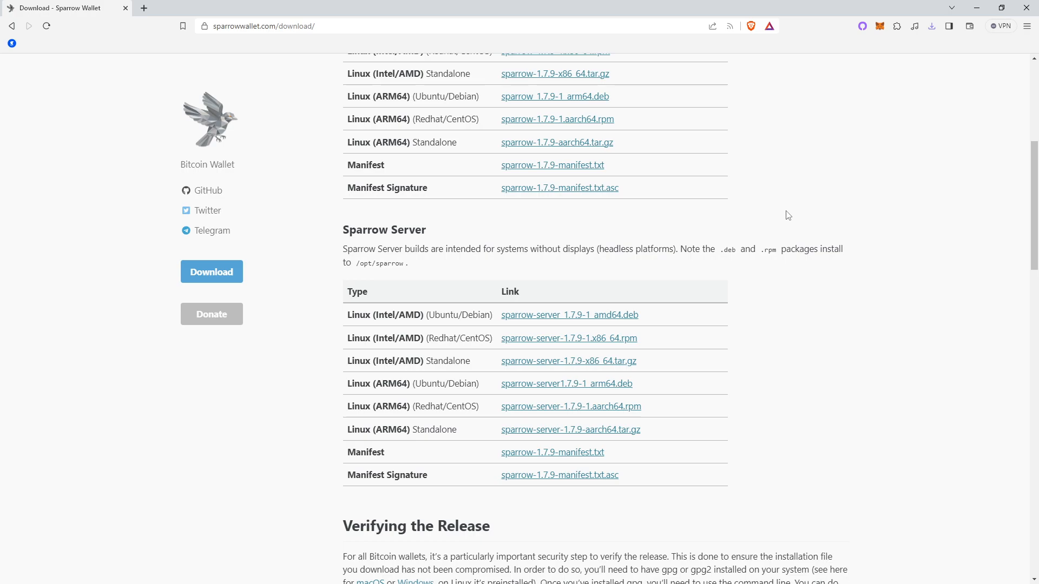
{"action": "mouse_move", "coordinate": [828, 189]}
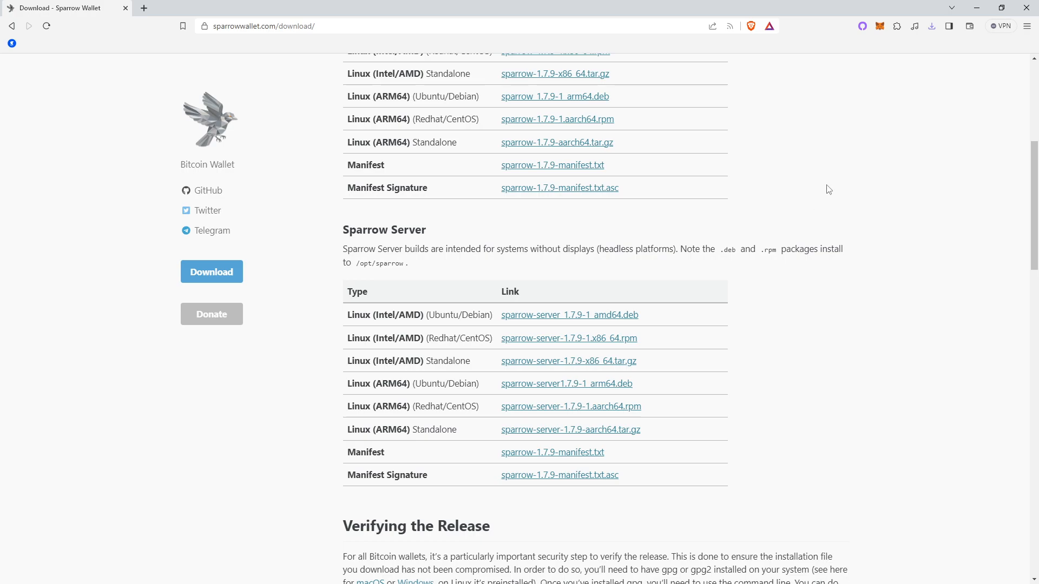
{"action": "mouse_move", "coordinate": [851, 213]}
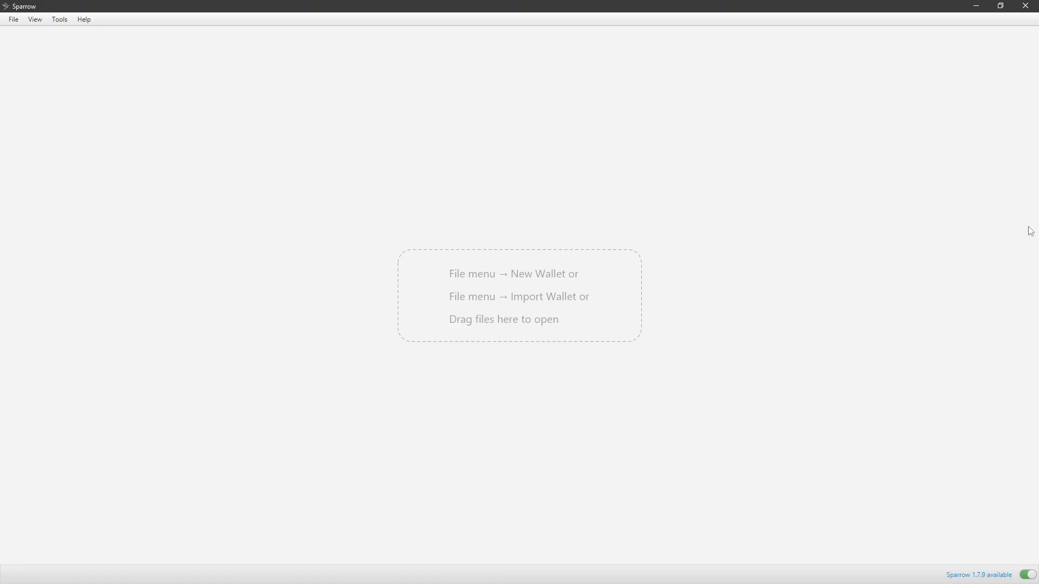
{"action": "mouse_move", "coordinate": [642, 151]}
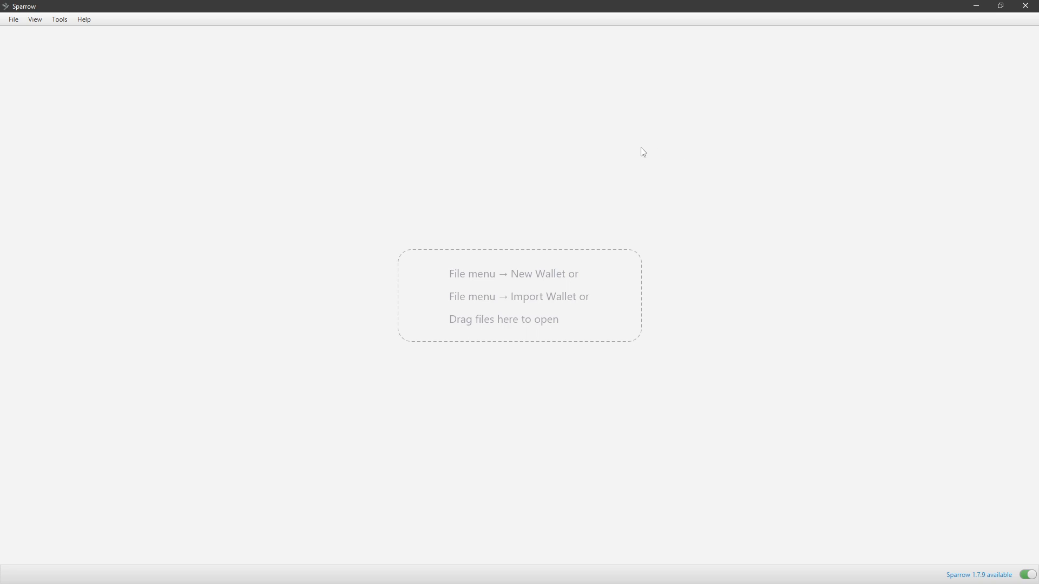
{"action": "mouse_move", "coordinate": [149, 102]}
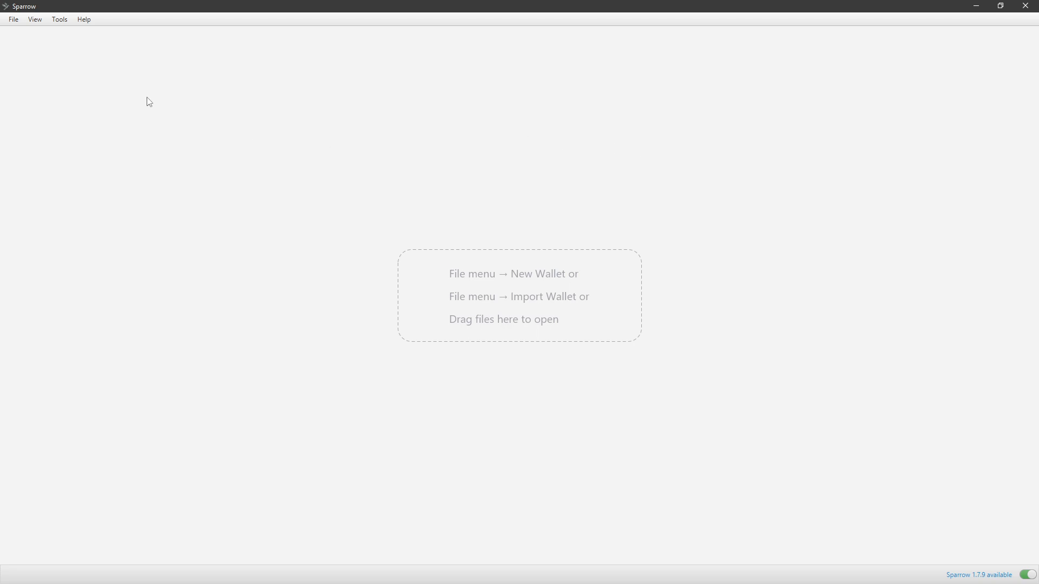
{"action": "mouse_move", "coordinate": [30, 55]}
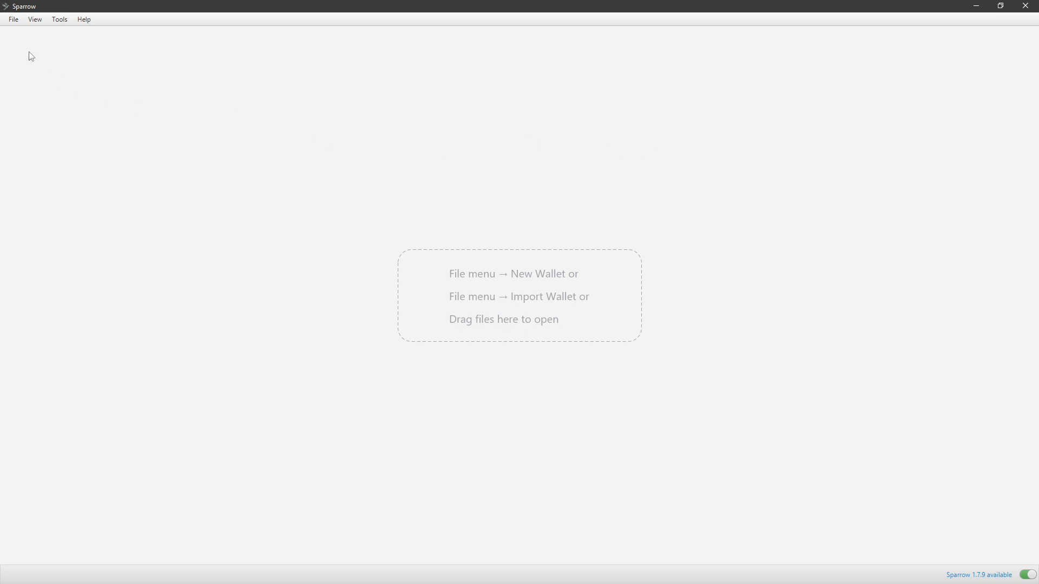
Start a new wallet from the File menu, bringing up the wallet name prompt.
{"action": "left_click", "coordinate": [13, 20]}
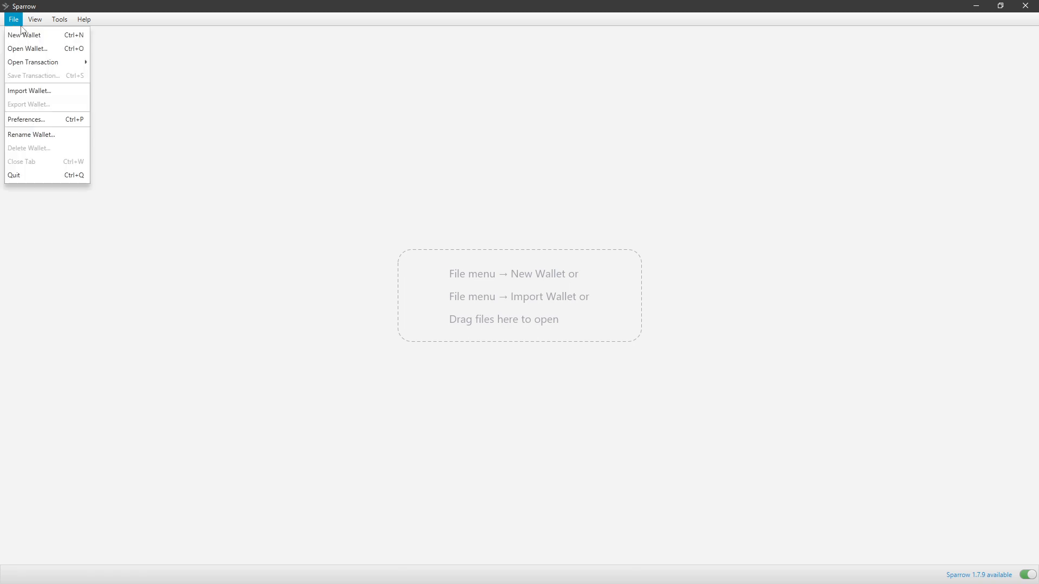
{"action": "left_click", "coordinate": [25, 34]}
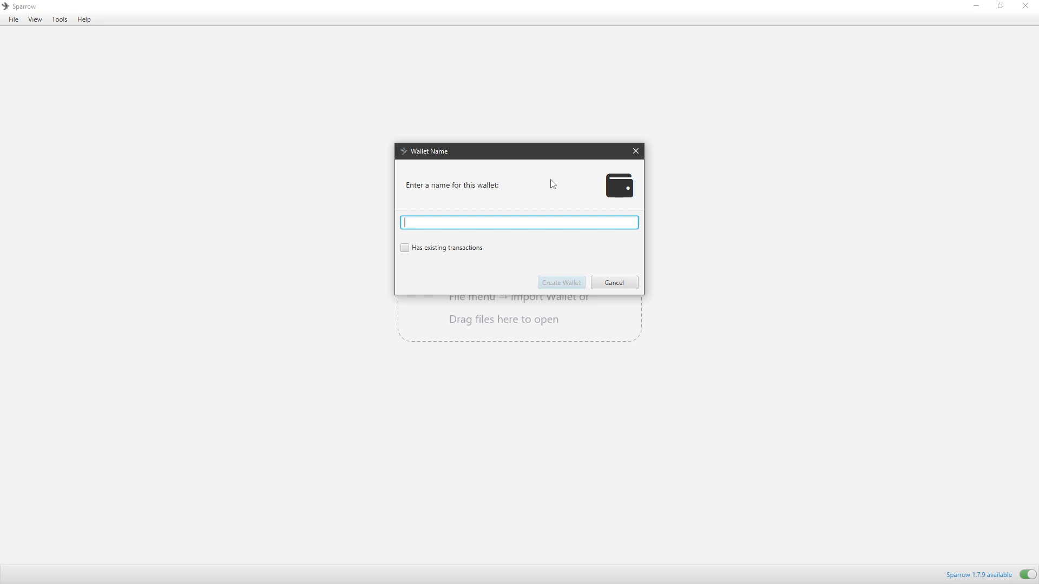
Name the new wallet 'kahoobbs wallet'.
{"action": "type", "text": "kahoo"}
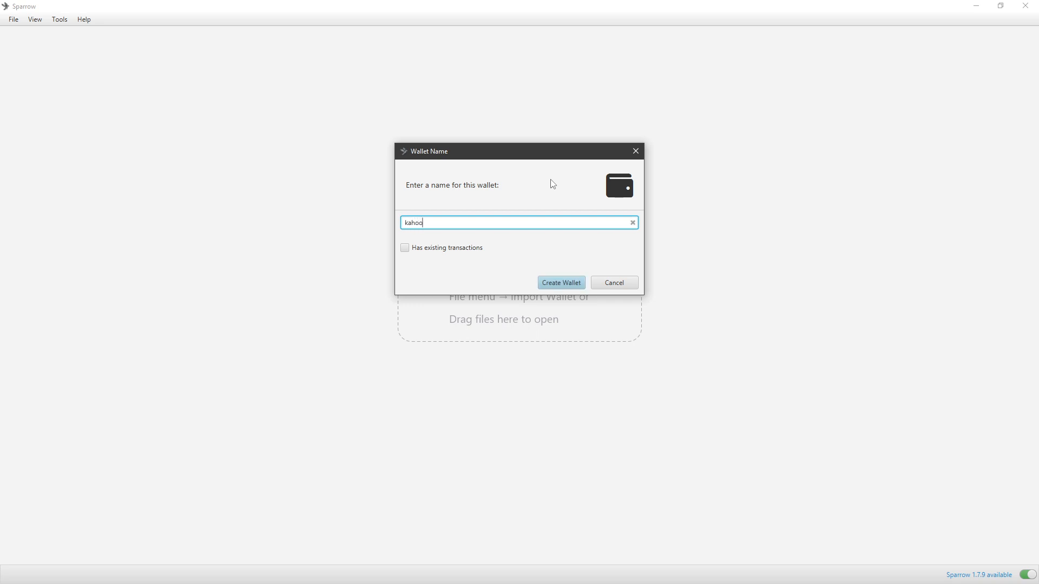
{"action": "type", "text": "bbs wallet"}
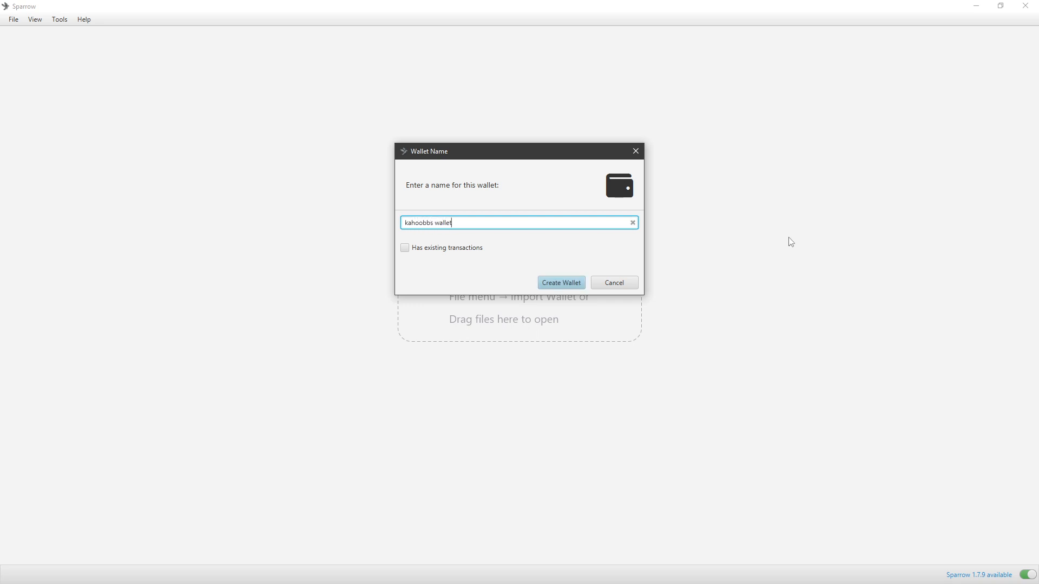
{"action": "mouse_move", "coordinate": [885, 343]}
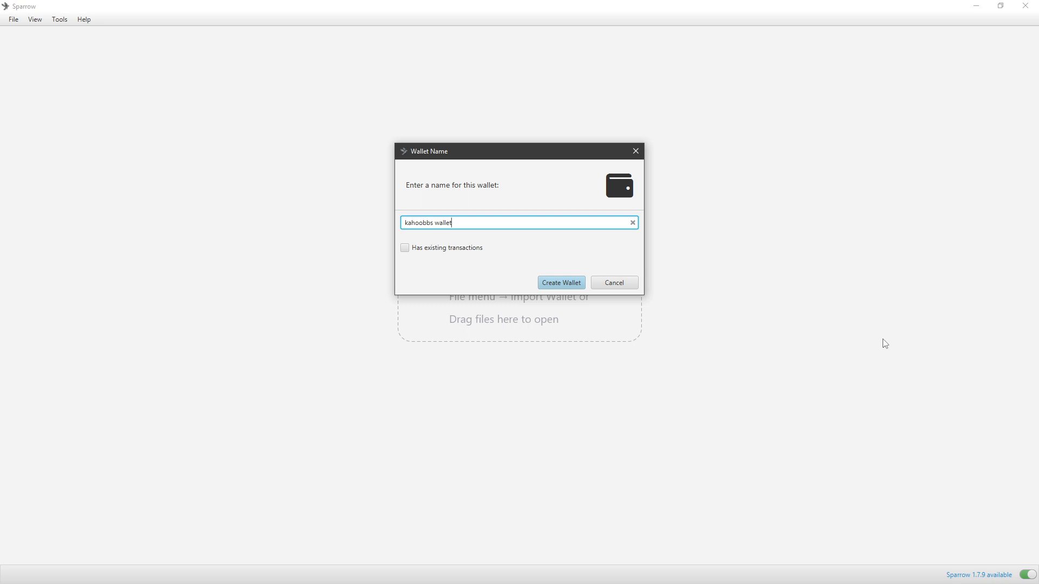
{"action": "mouse_move", "coordinate": [660, 252]}
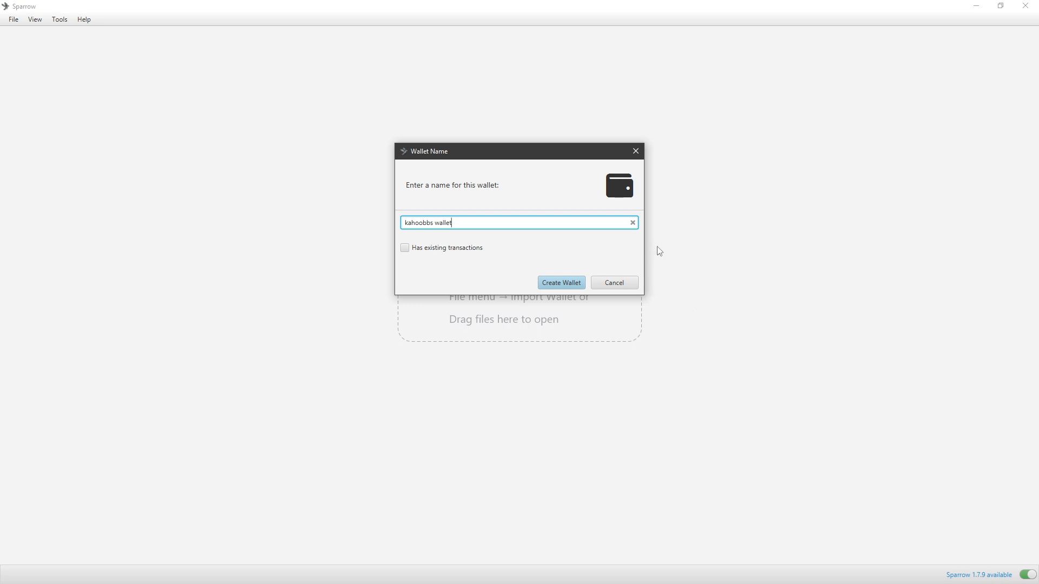
{"action": "mouse_move", "coordinate": [689, 208]}
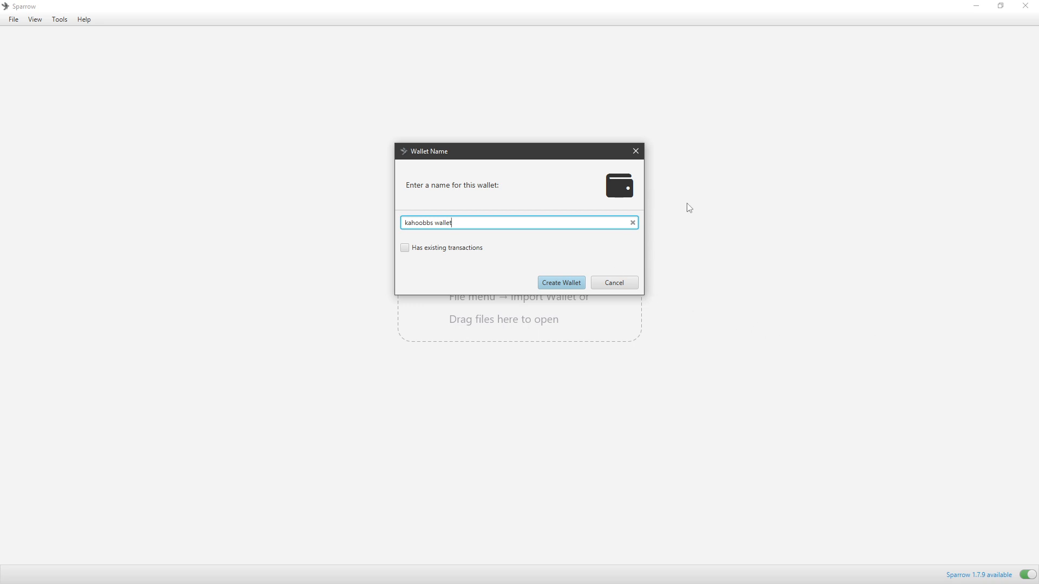
{"action": "mouse_move", "coordinate": [616, 225]}
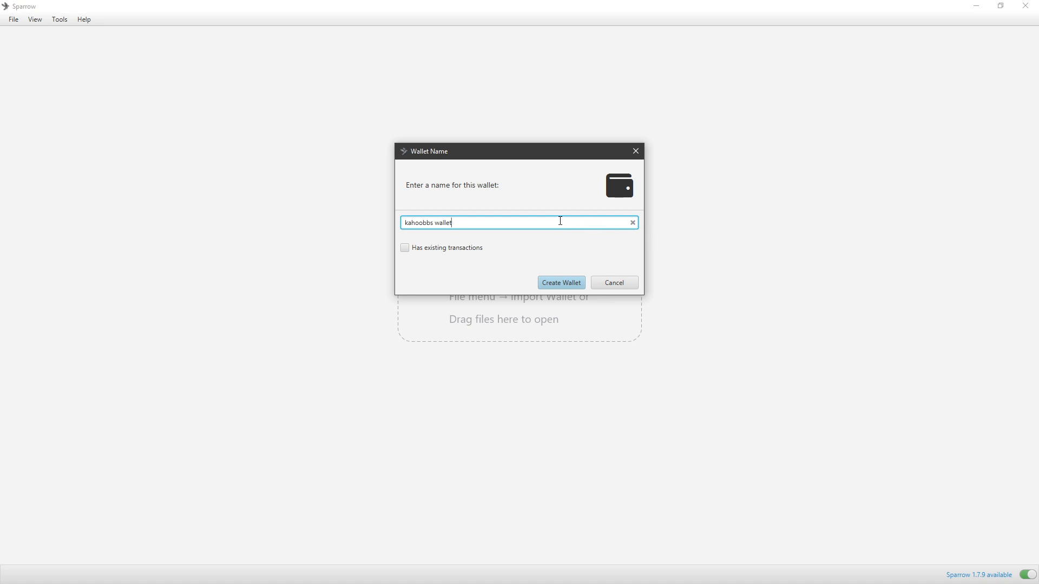
{"action": "mouse_move", "coordinate": [589, 257]}
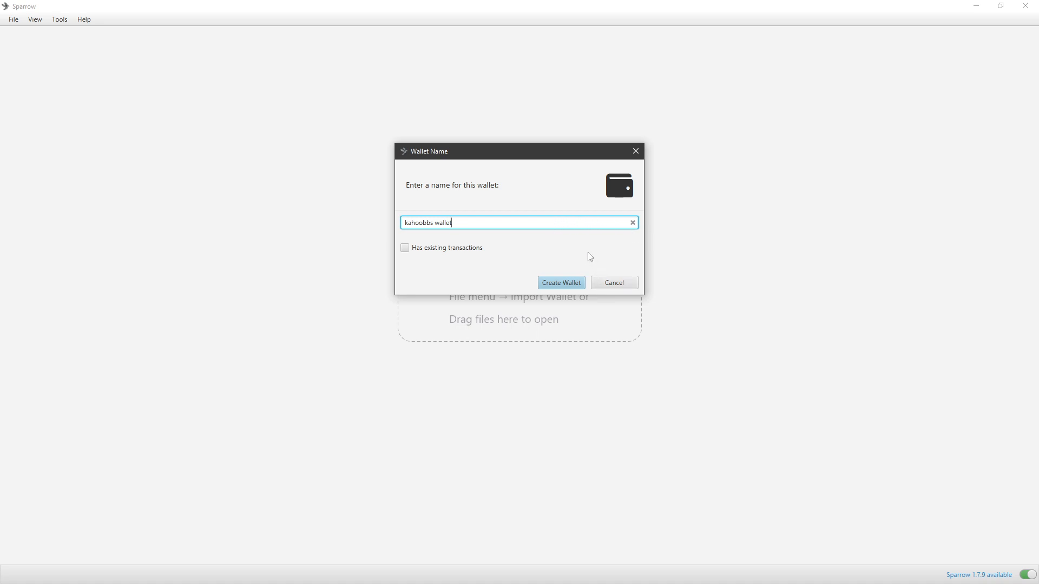
{"action": "mouse_move", "coordinate": [519, 313]}
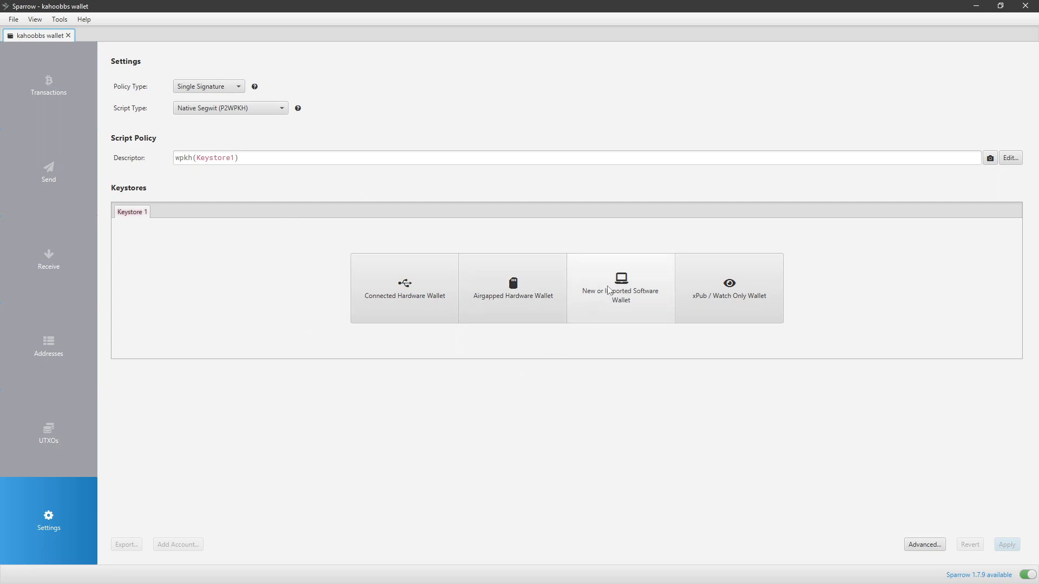
{"action": "mouse_move", "coordinate": [425, 314]}
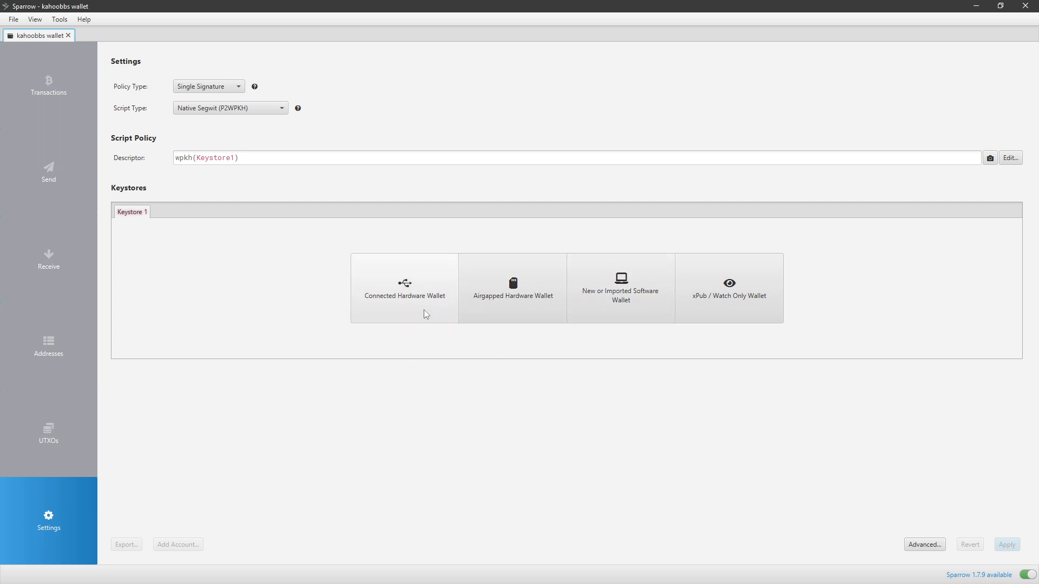
{"action": "mouse_move", "coordinate": [518, 285]}
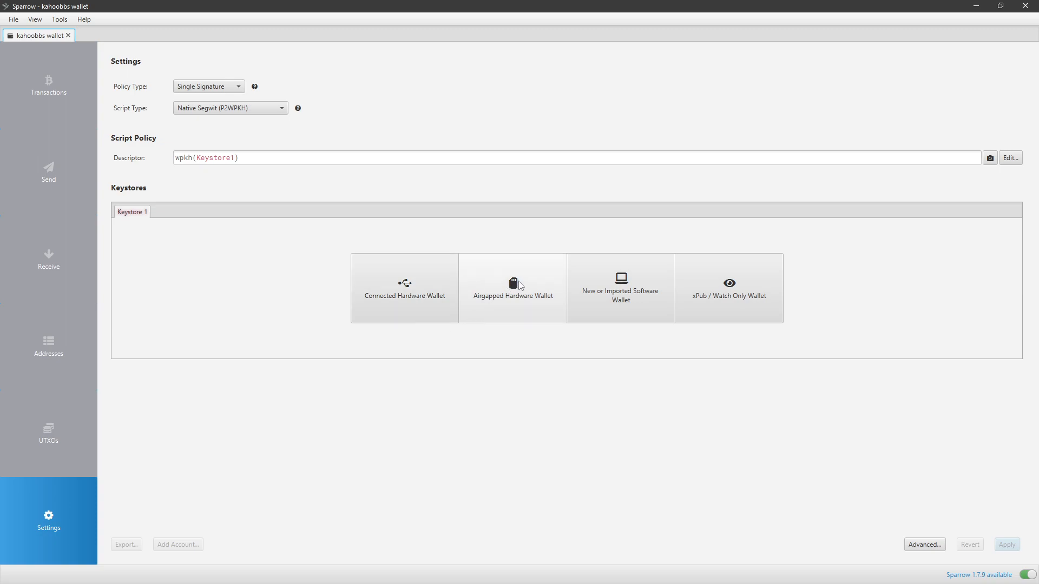
{"action": "mouse_move", "coordinate": [327, 285]}
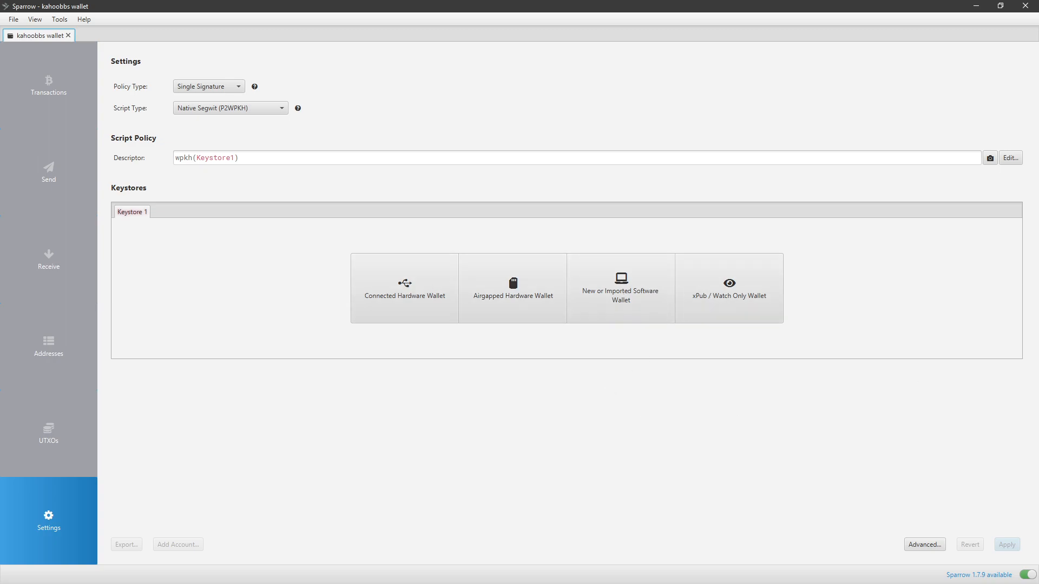
{"action": "mouse_move", "coordinate": [791, 318]}
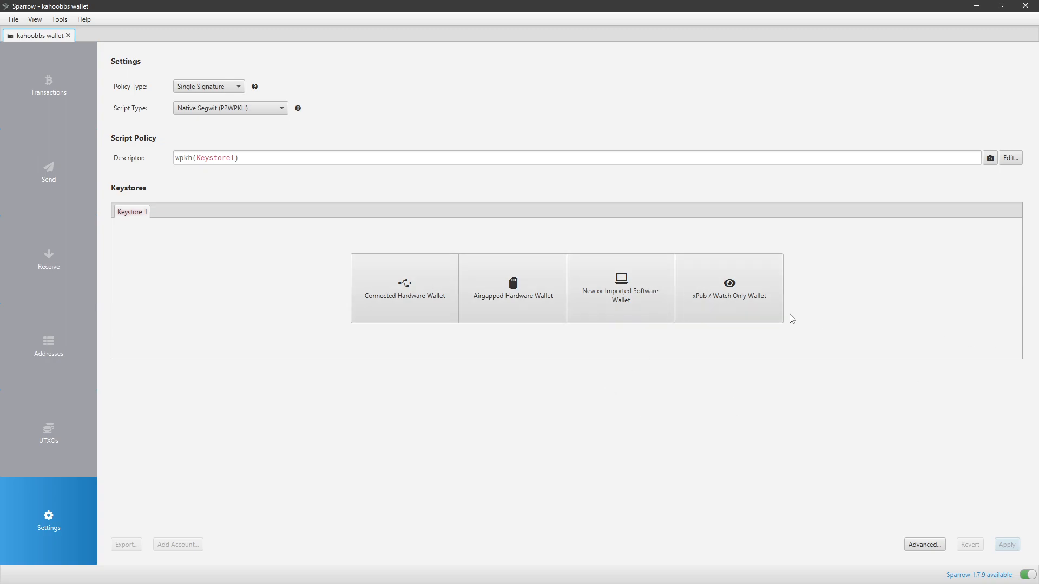
{"action": "mouse_move", "coordinate": [787, 353]}
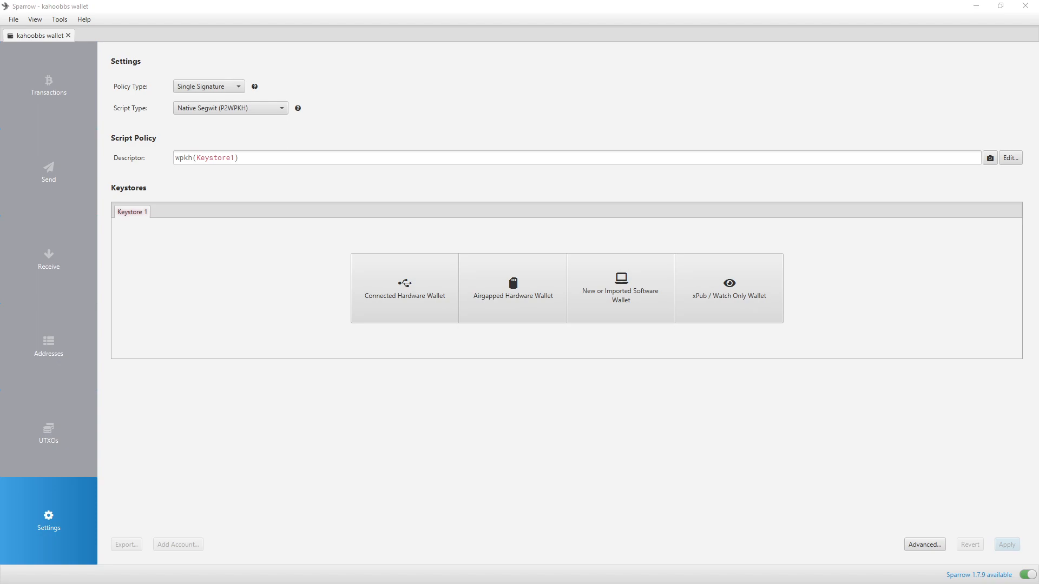
{"action": "mouse_move", "coordinate": [740, 439]}
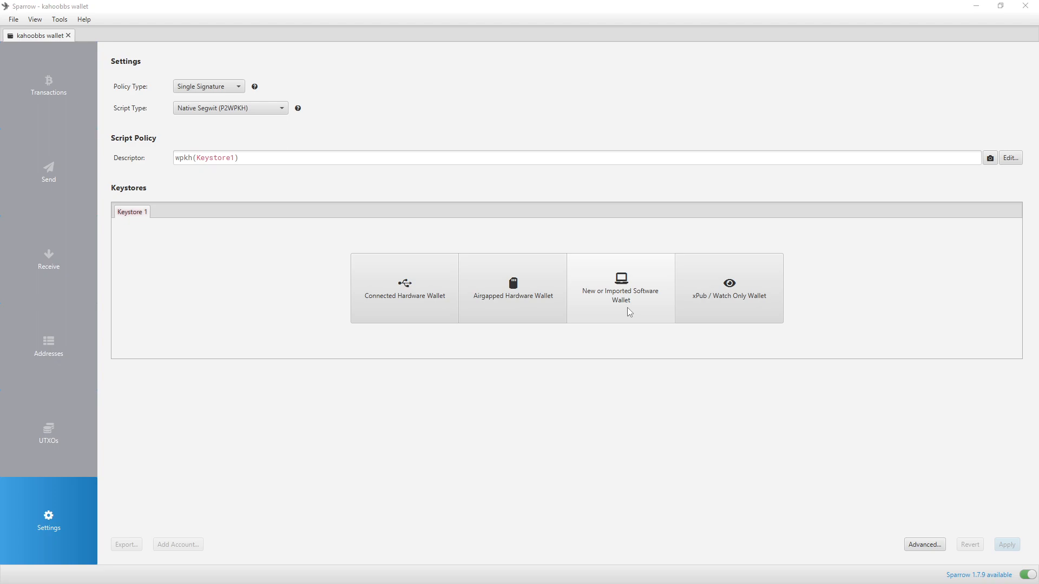
{"action": "mouse_move", "coordinate": [489, 270]}
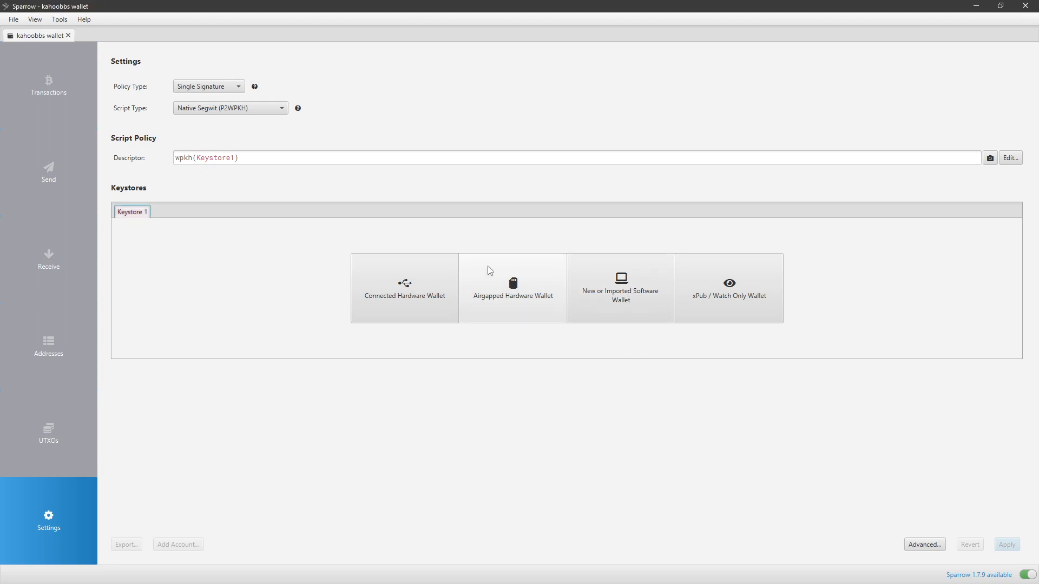
{"action": "mouse_move", "coordinate": [505, 303]}
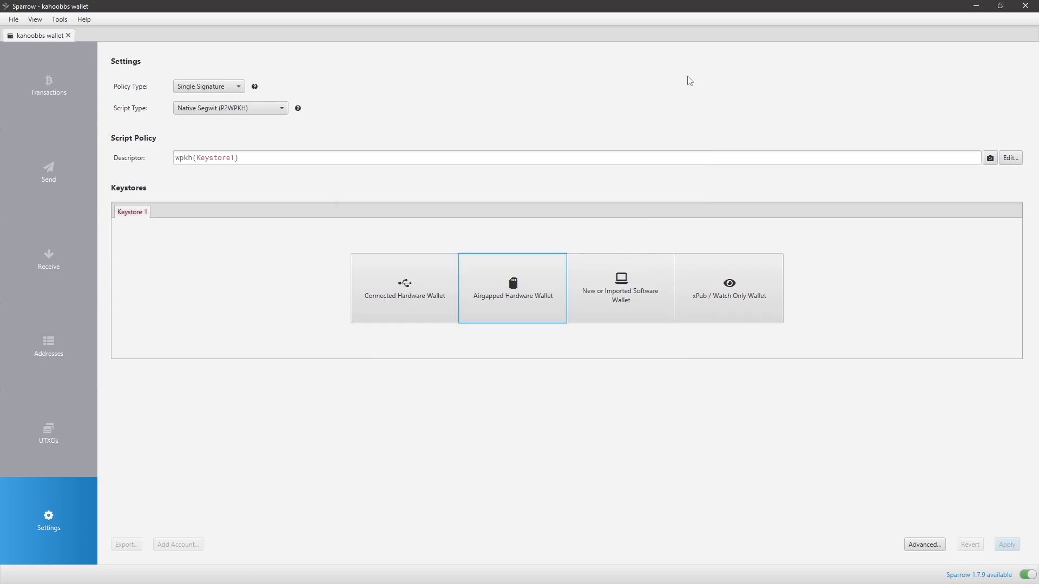
{"action": "mouse_move", "coordinate": [412, 272]}
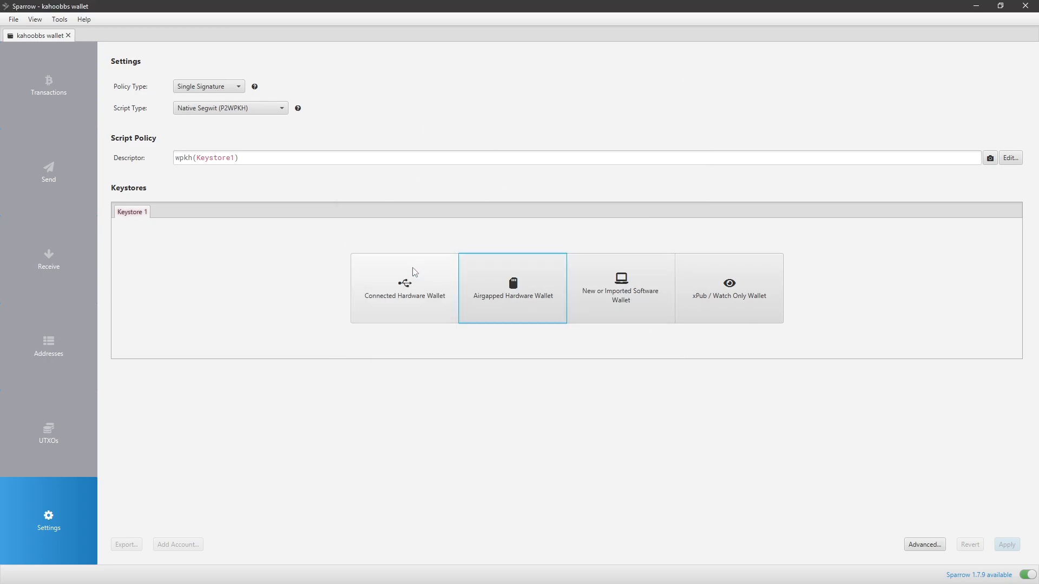
Choose 'New or Imported Software Wallet' as the Keystore 1 type.
{"action": "left_click", "coordinate": [512, 288]}
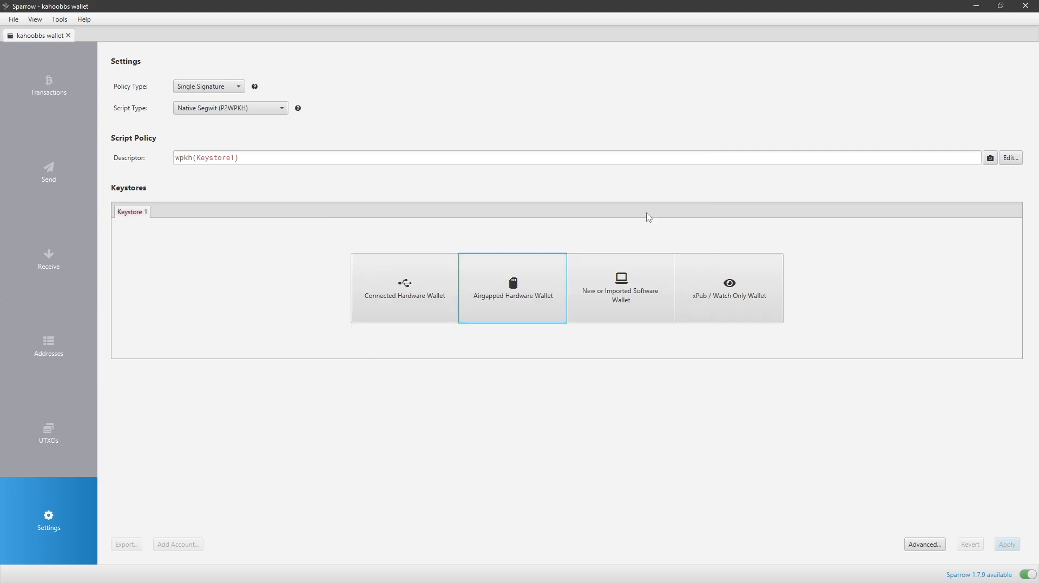
{"action": "mouse_move", "coordinate": [622, 299]}
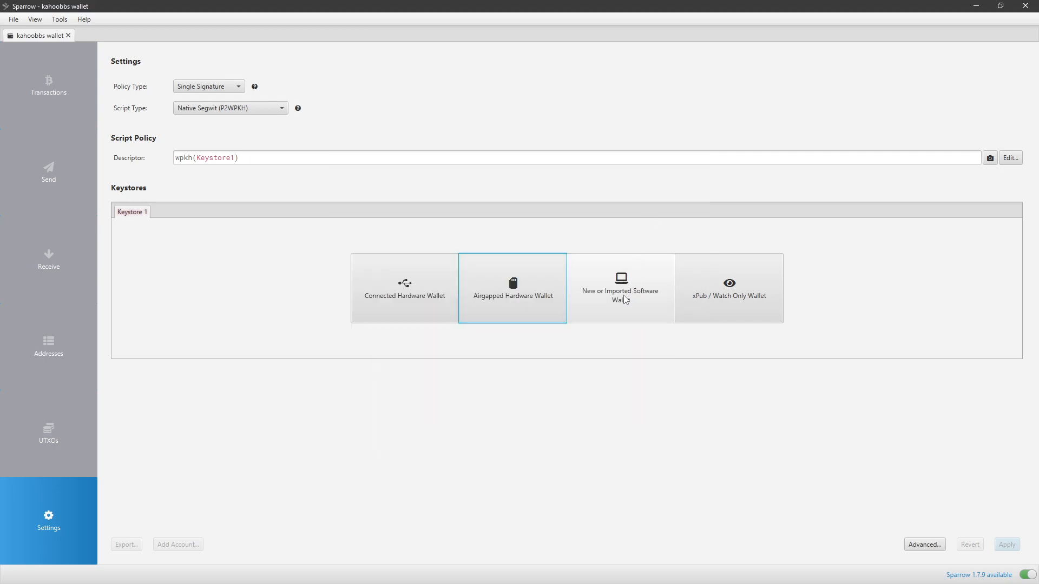
{"action": "mouse_move", "coordinate": [640, 293]}
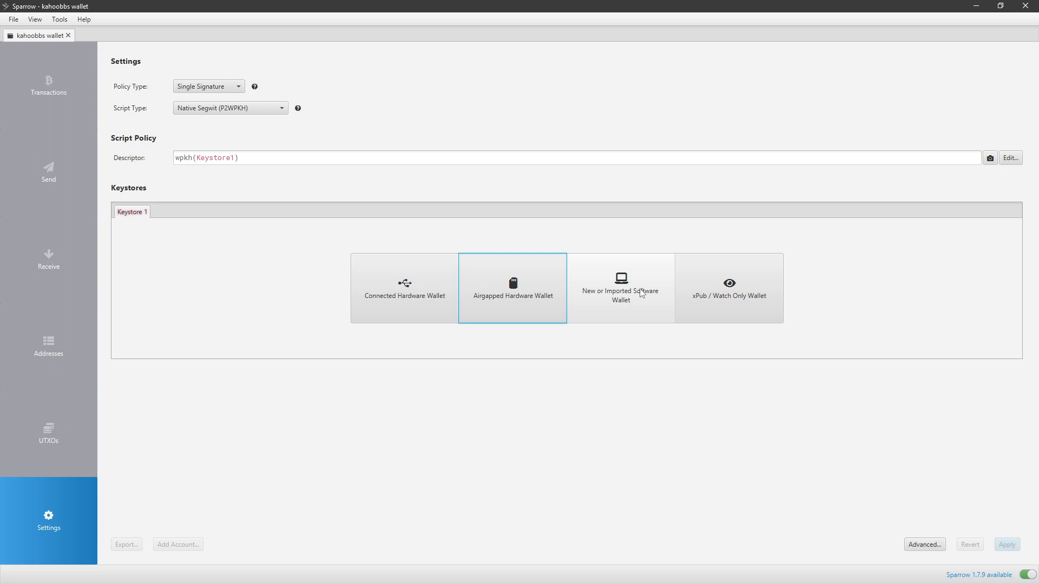
{"action": "mouse_move", "coordinate": [642, 294]}
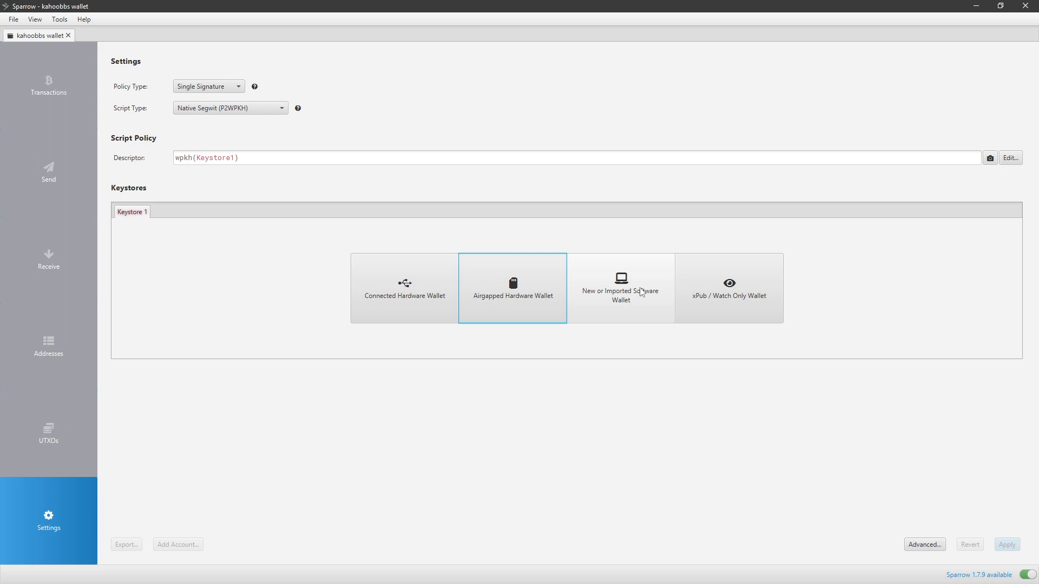
{"action": "mouse_move", "coordinate": [650, 296]}
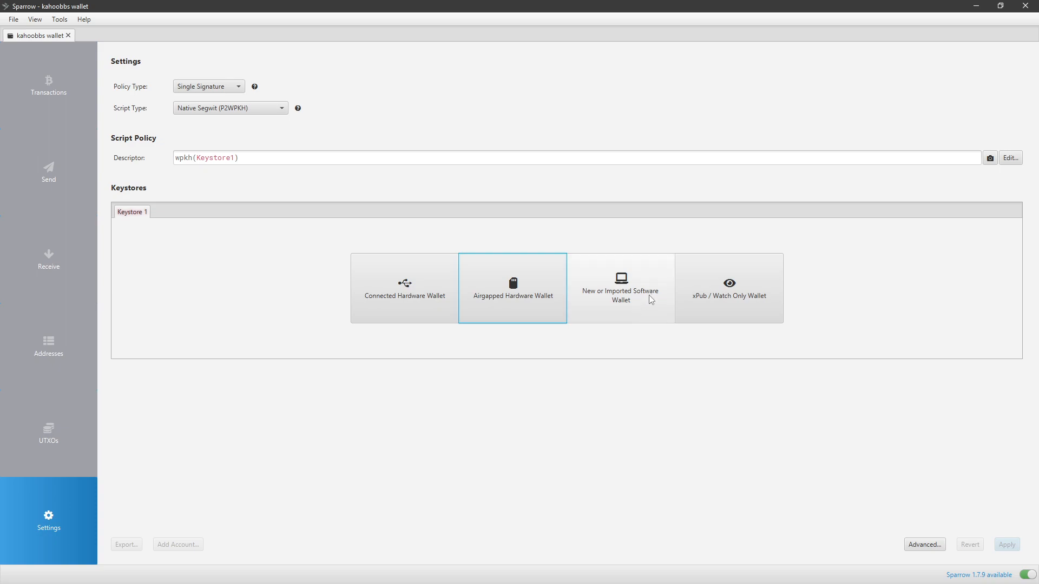
{"action": "mouse_move", "coordinate": [620, 291]}
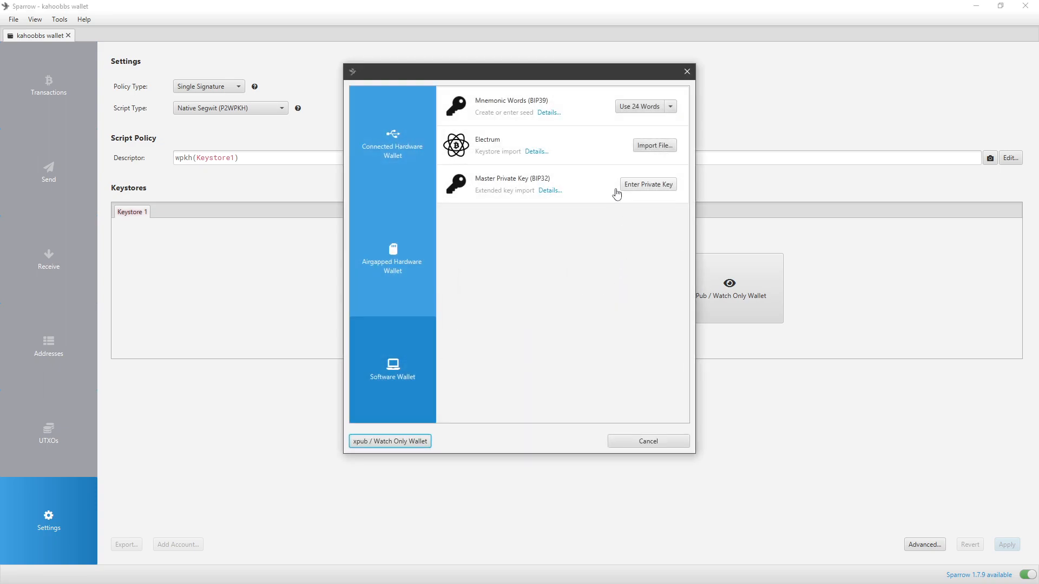
Choose 'Use 24 Words' for the mnemonic seed, showing 24 empty word fields.
{"action": "left_click", "coordinate": [670, 106]}
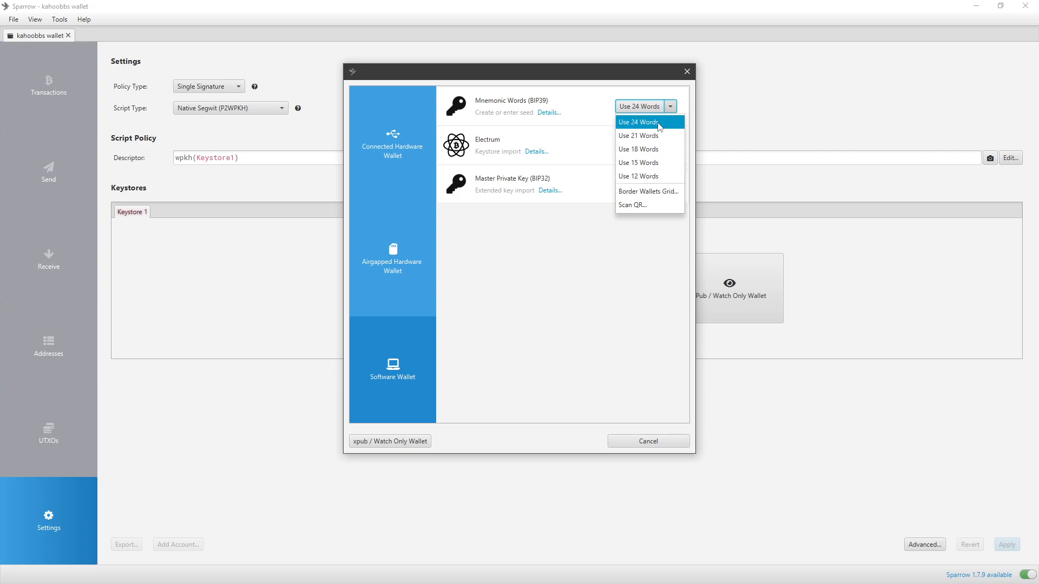
{"action": "left_click", "coordinate": [639, 123]}
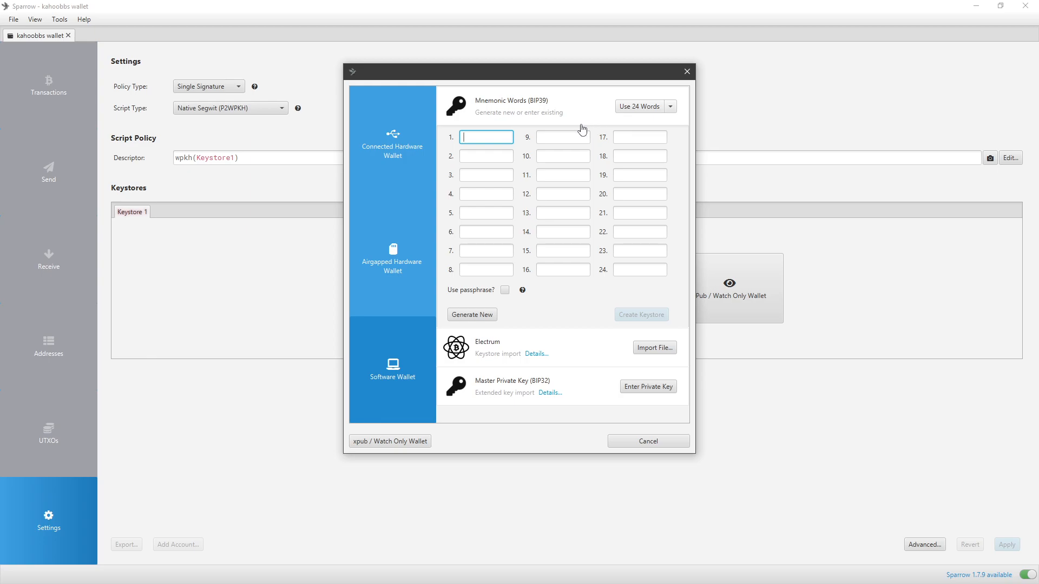
{"action": "mouse_move", "coordinate": [472, 314]}
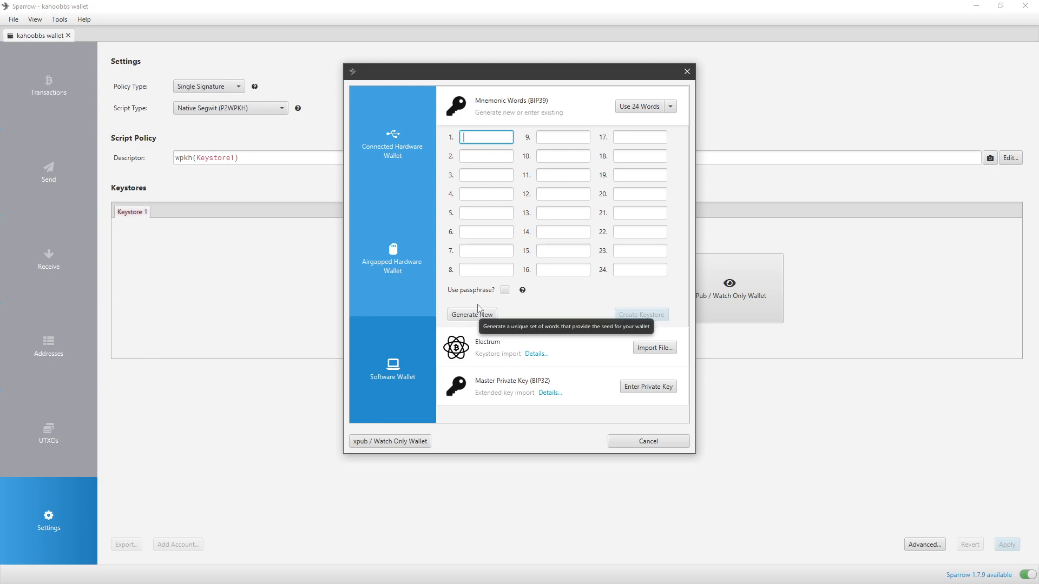
{"action": "mouse_move", "coordinate": [598, 220]}
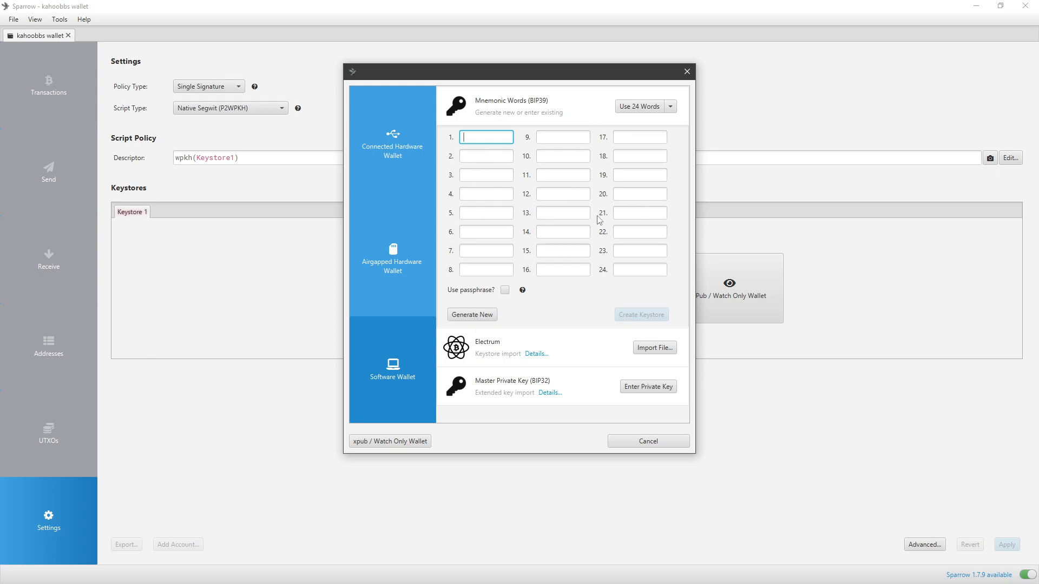
{"action": "mouse_move", "coordinate": [809, 290]}
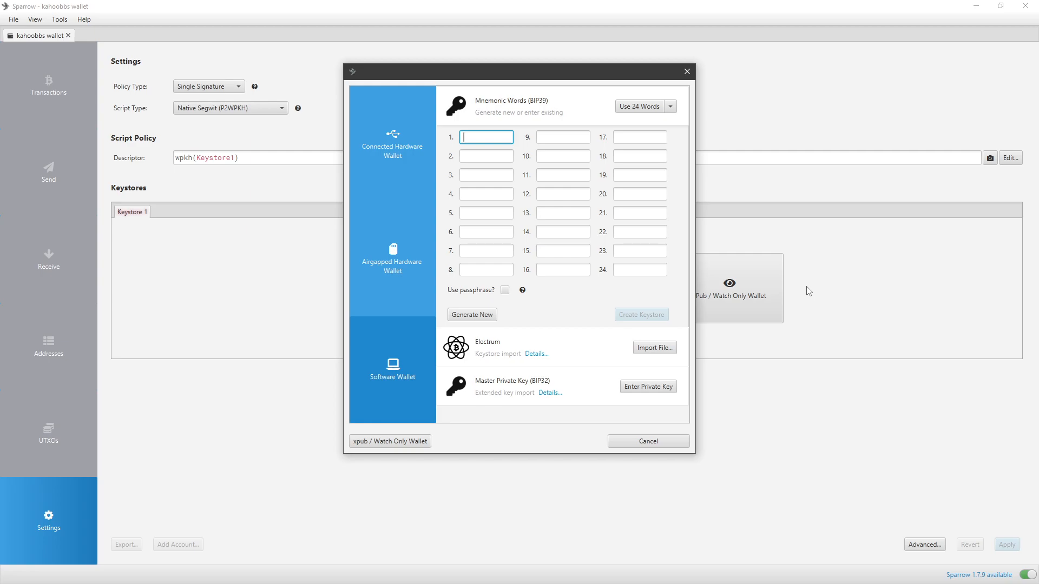
{"action": "mouse_move", "coordinate": [638, 245]}
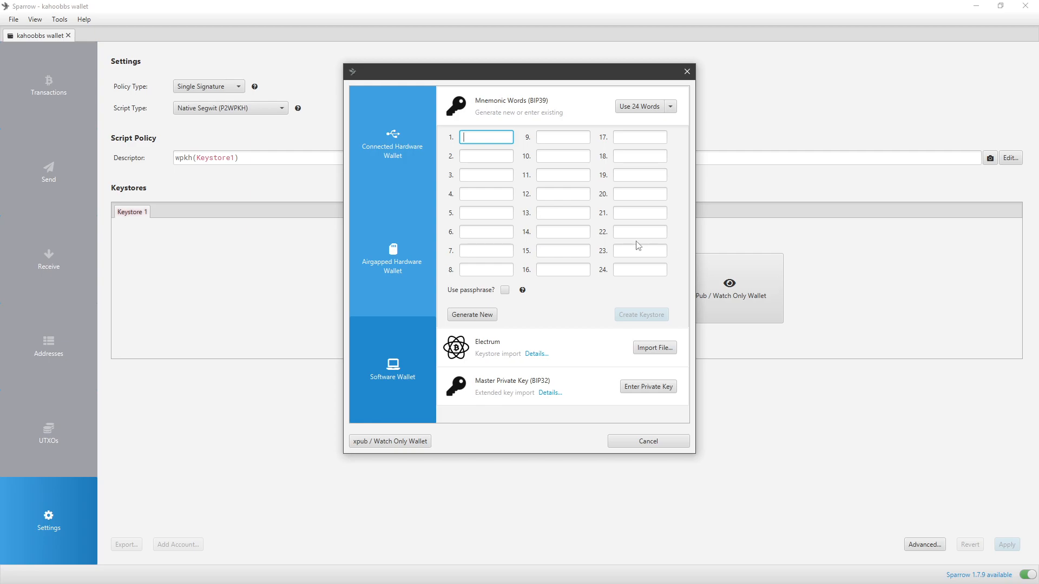
{"action": "mouse_move", "coordinate": [821, 379]}
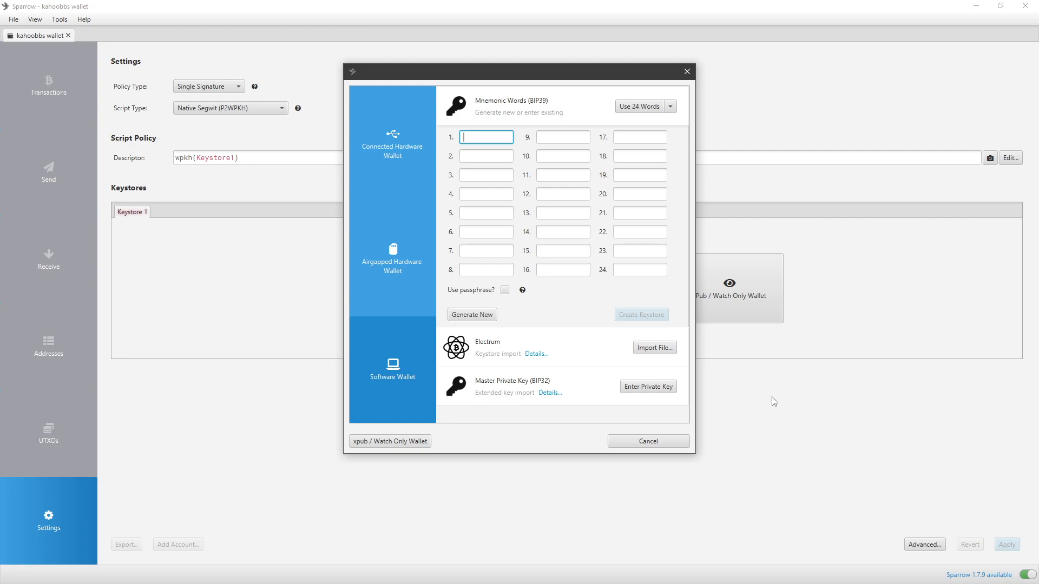
{"action": "mouse_move", "coordinate": [718, 386]}
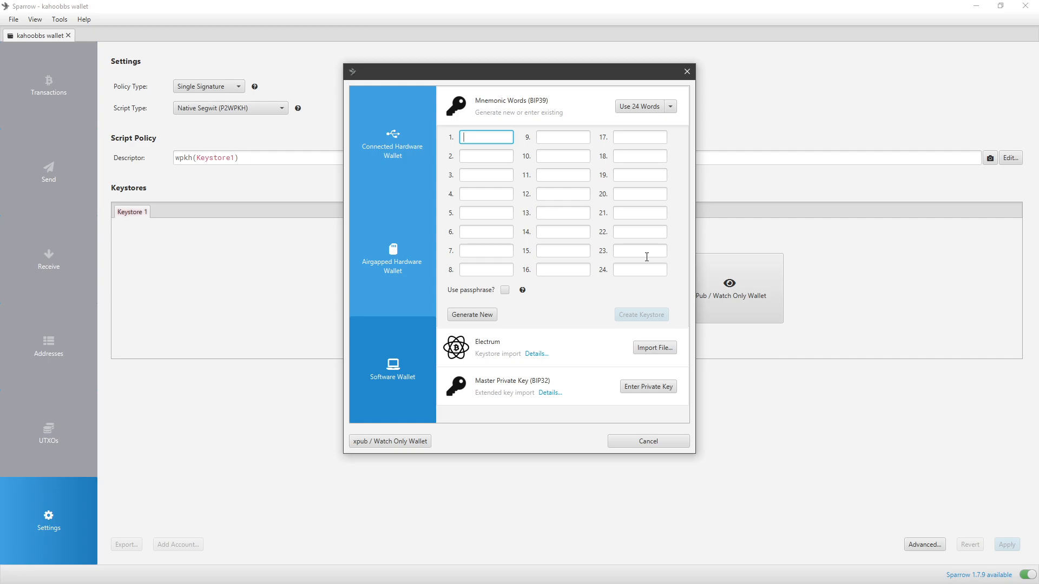
{"action": "mouse_move", "coordinate": [603, 323]}
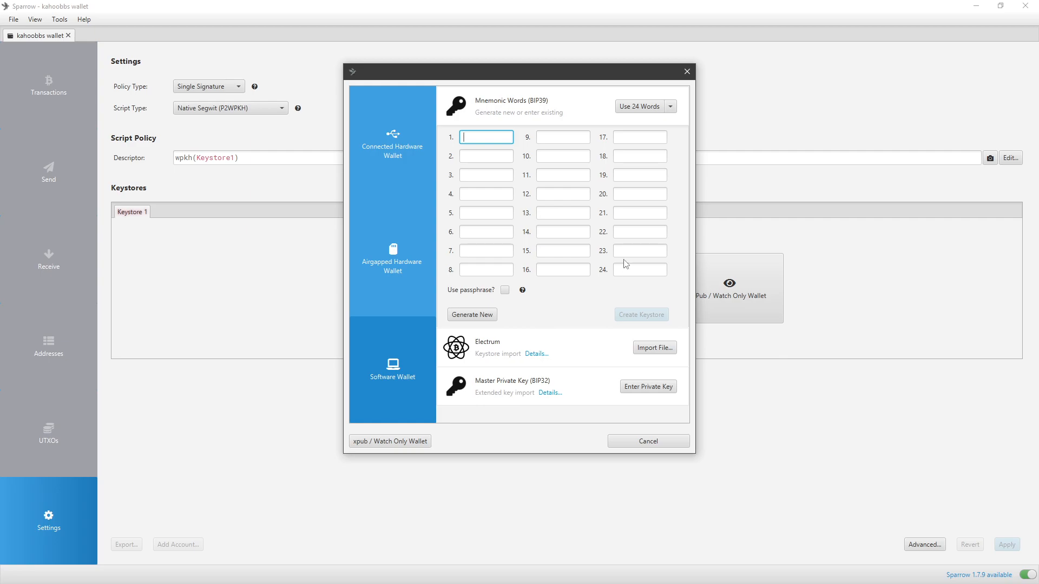
{"action": "mouse_move", "coordinate": [692, 279]}
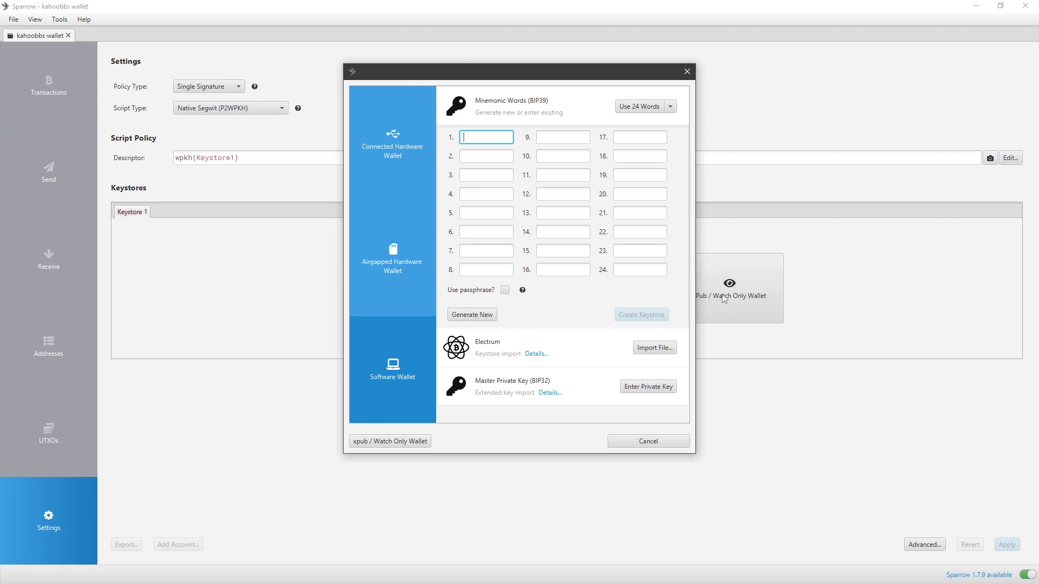
{"action": "mouse_move", "coordinate": [714, 310]}
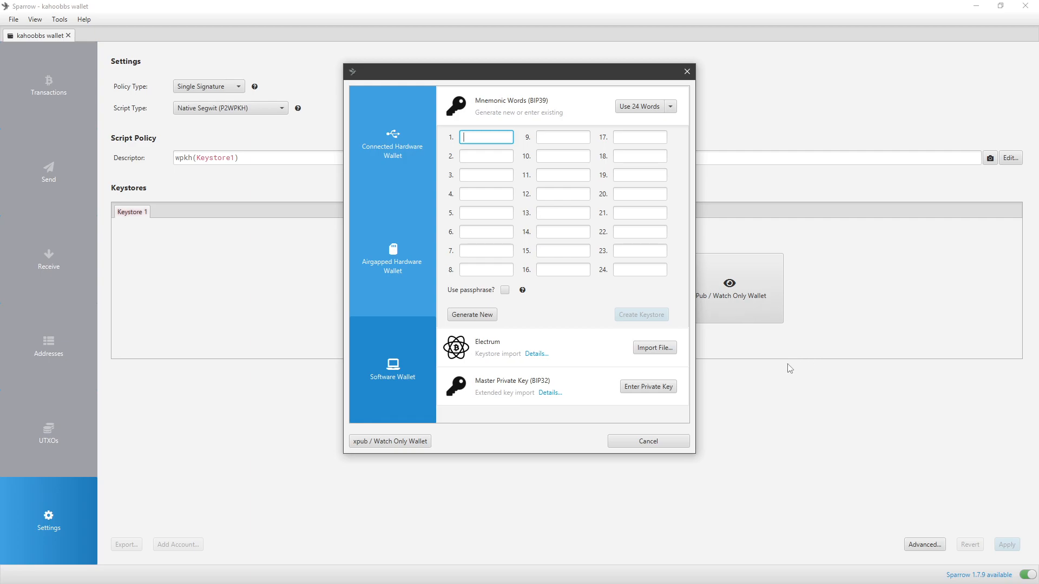
{"action": "mouse_move", "coordinate": [777, 359]}
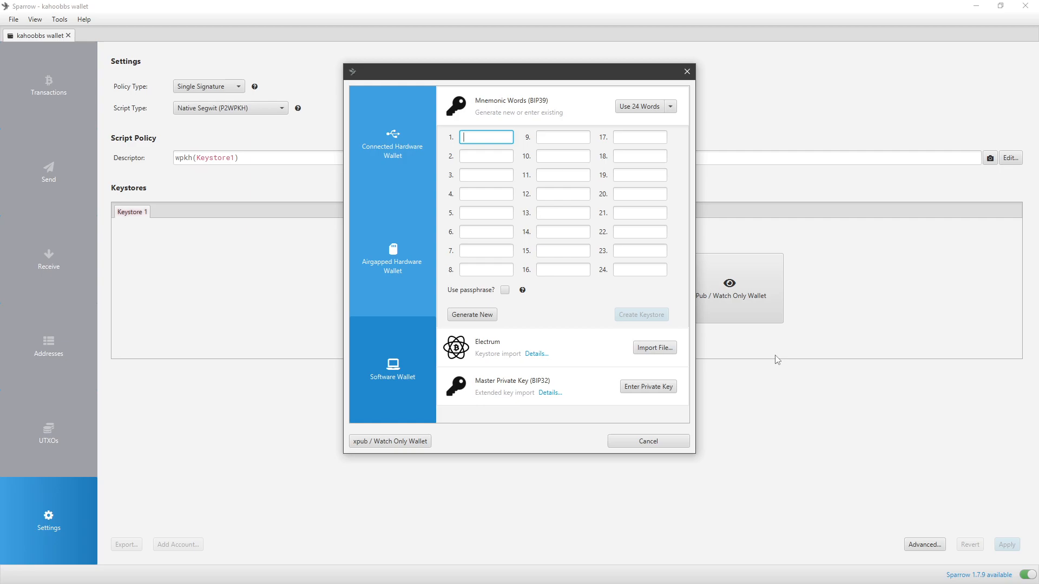
{"action": "mouse_move", "coordinate": [766, 364]}
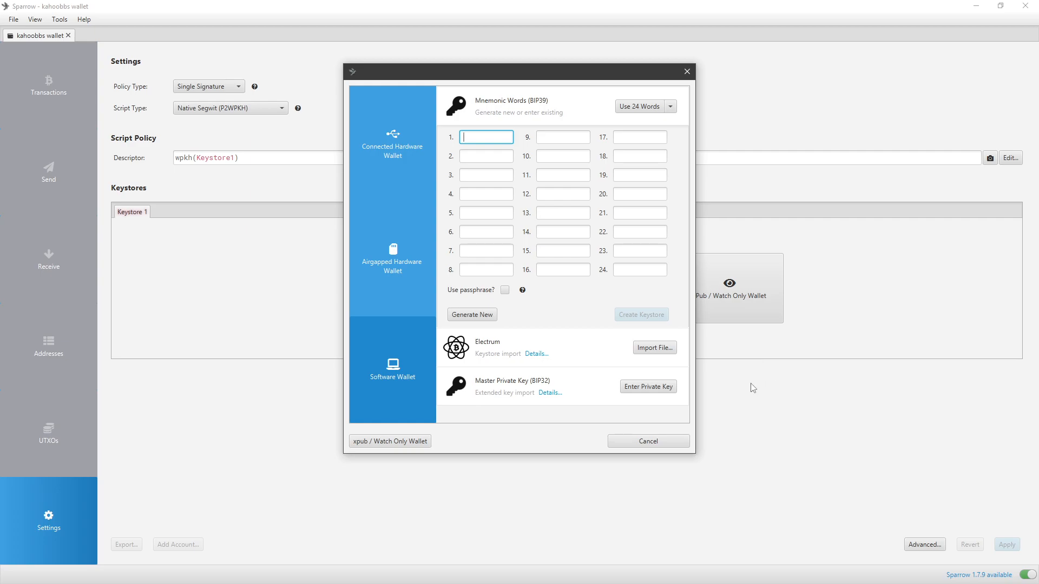
{"action": "mouse_move", "coordinate": [790, 391]}
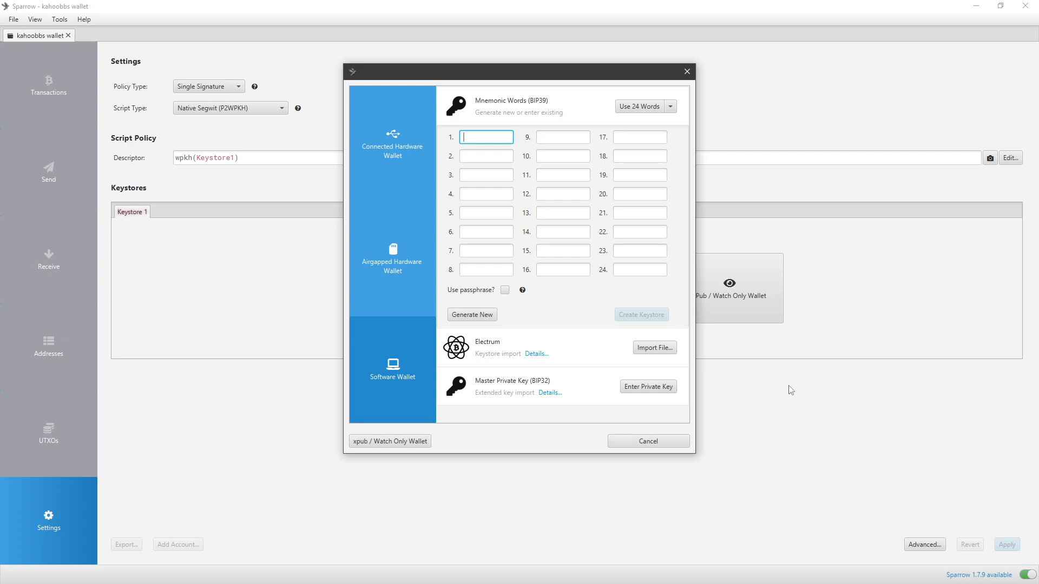
{"action": "mouse_move", "coordinate": [807, 354]}
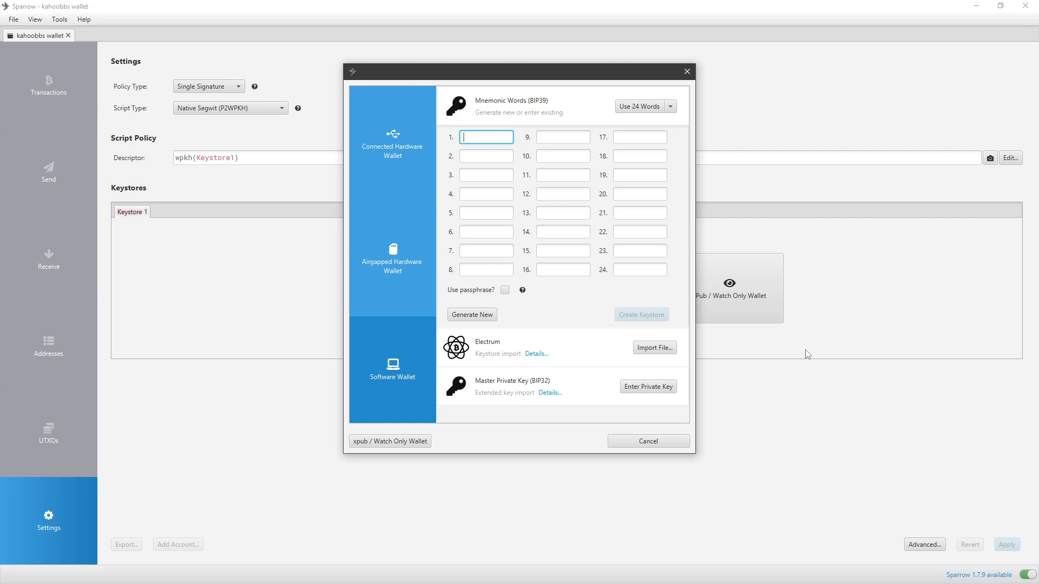
{"action": "mouse_move", "coordinate": [826, 348]}
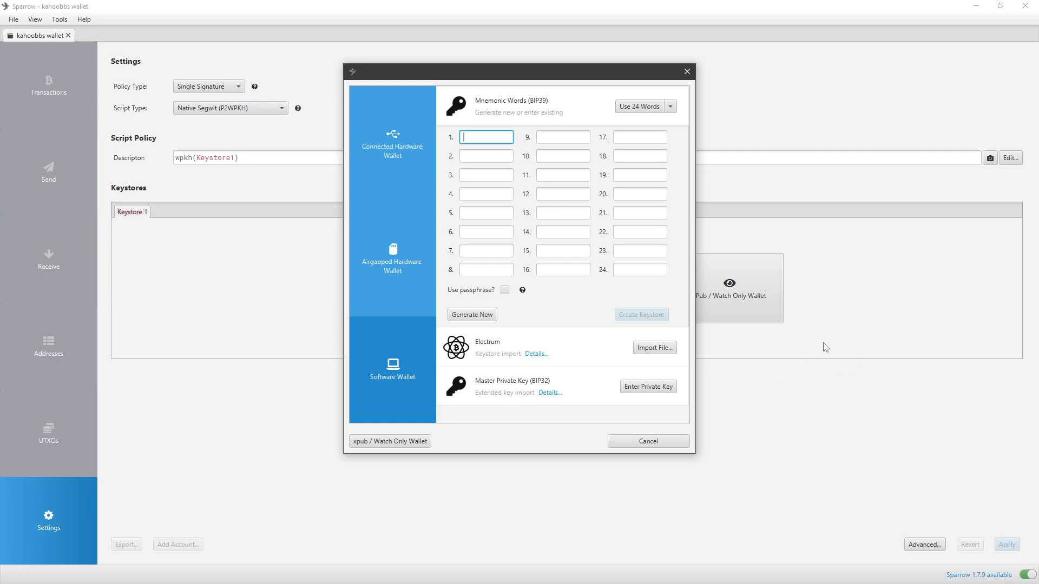
{"action": "mouse_move", "coordinate": [819, 347]}
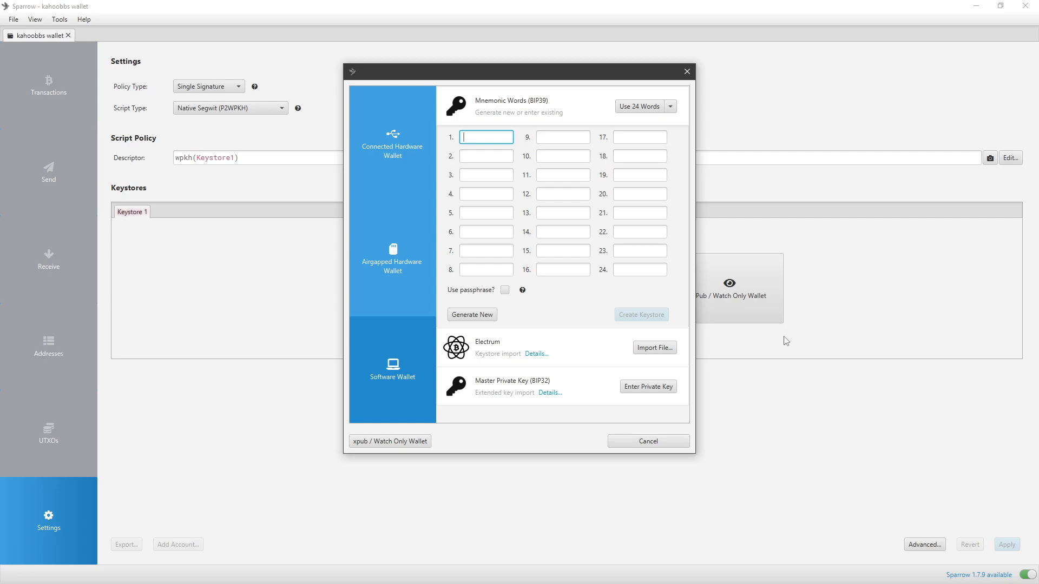
{"action": "mouse_move", "coordinate": [783, 344]}
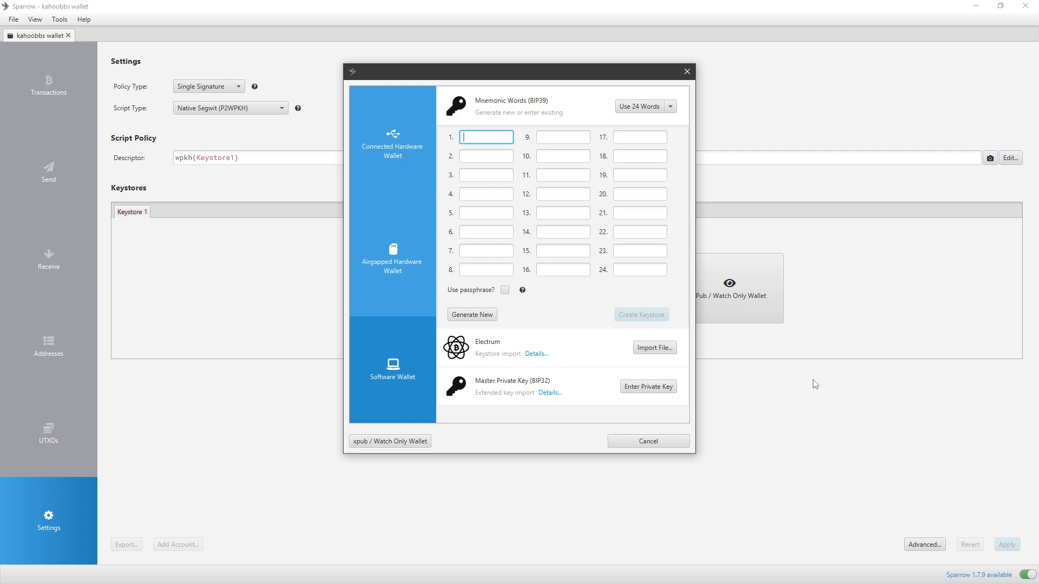
{"action": "mouse_move", "coordinate": [822, 352]}
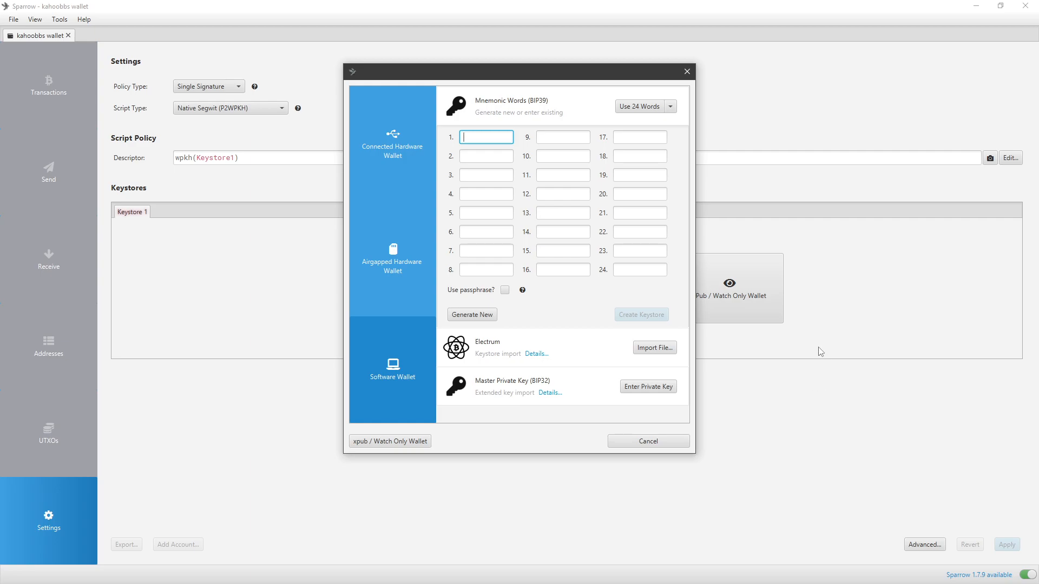
{"action": "mouse_move", "coordinate": [627, 329]}
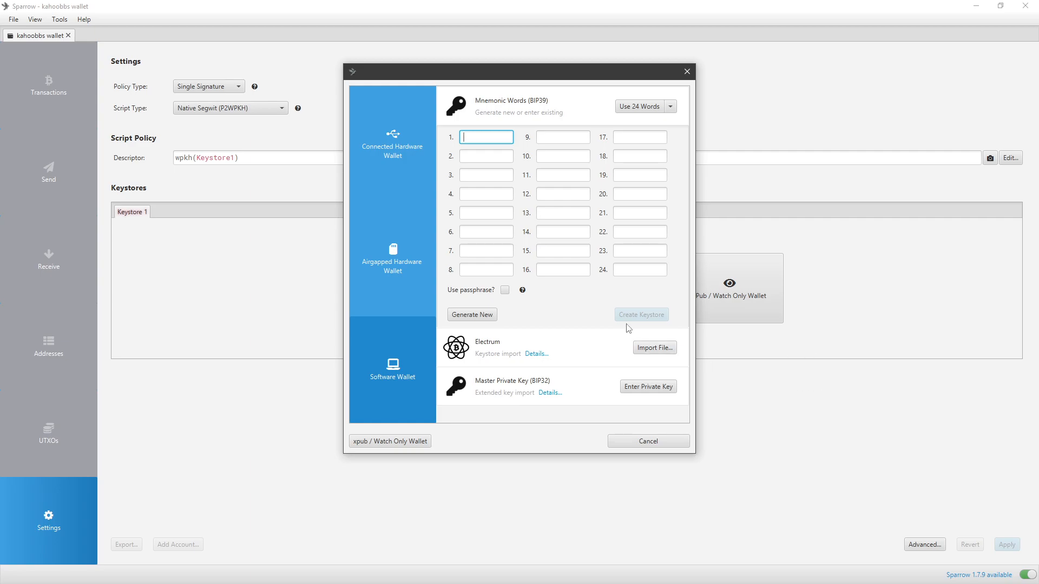